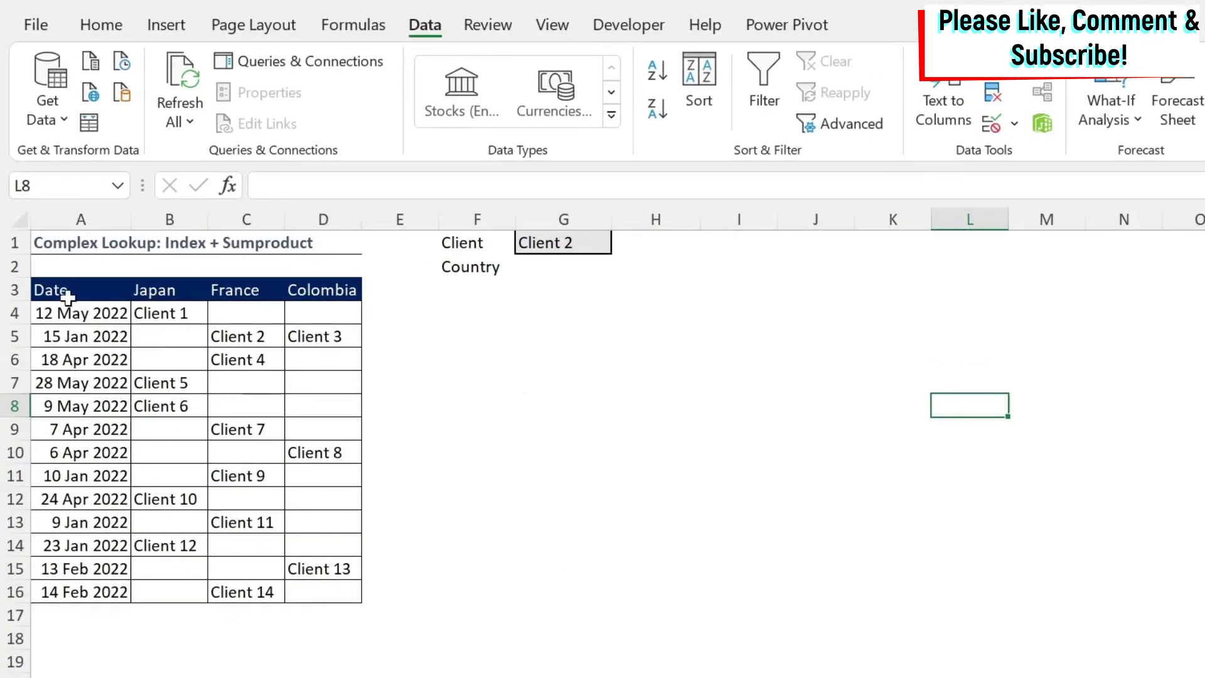
Review the country headers, the Client 1 entry and the client list, then select G2.
{"action": "left_click", "coordinate": [80, 290]}
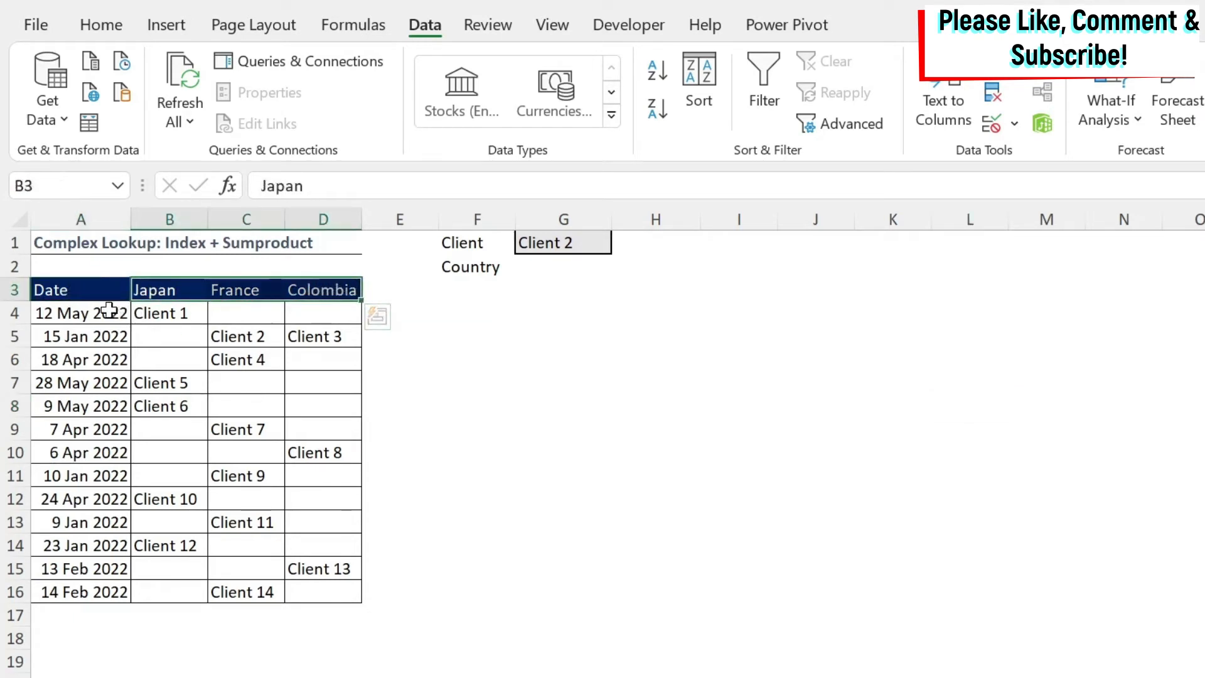
{"action": "left_click", "coordinate": [170, 312]}
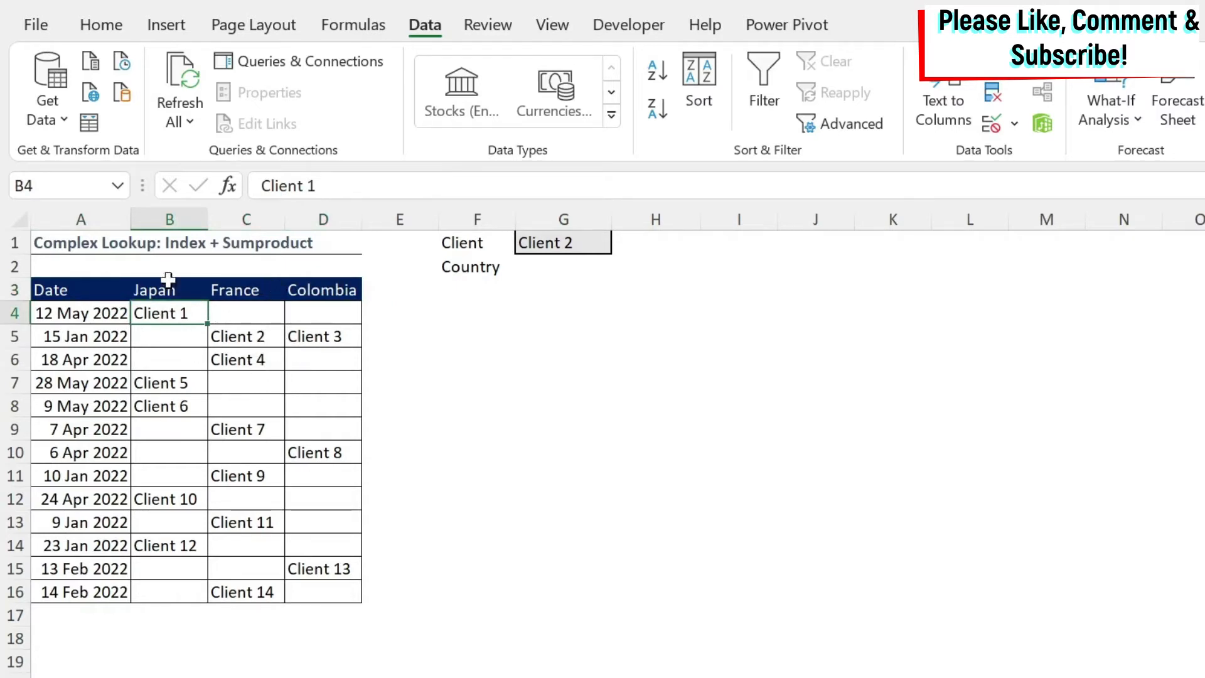
{"action": "mouse_move", "coordinate": [339, 379]}
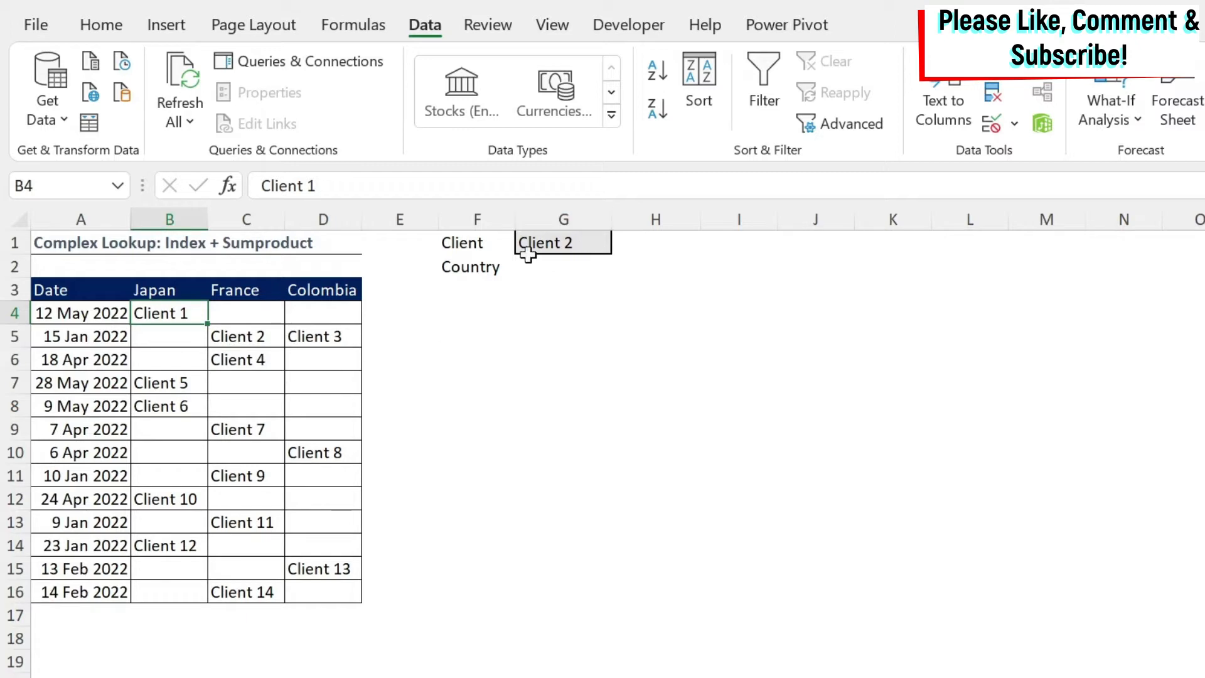
{"action": "left_click", "coordinate": [622, 242]}
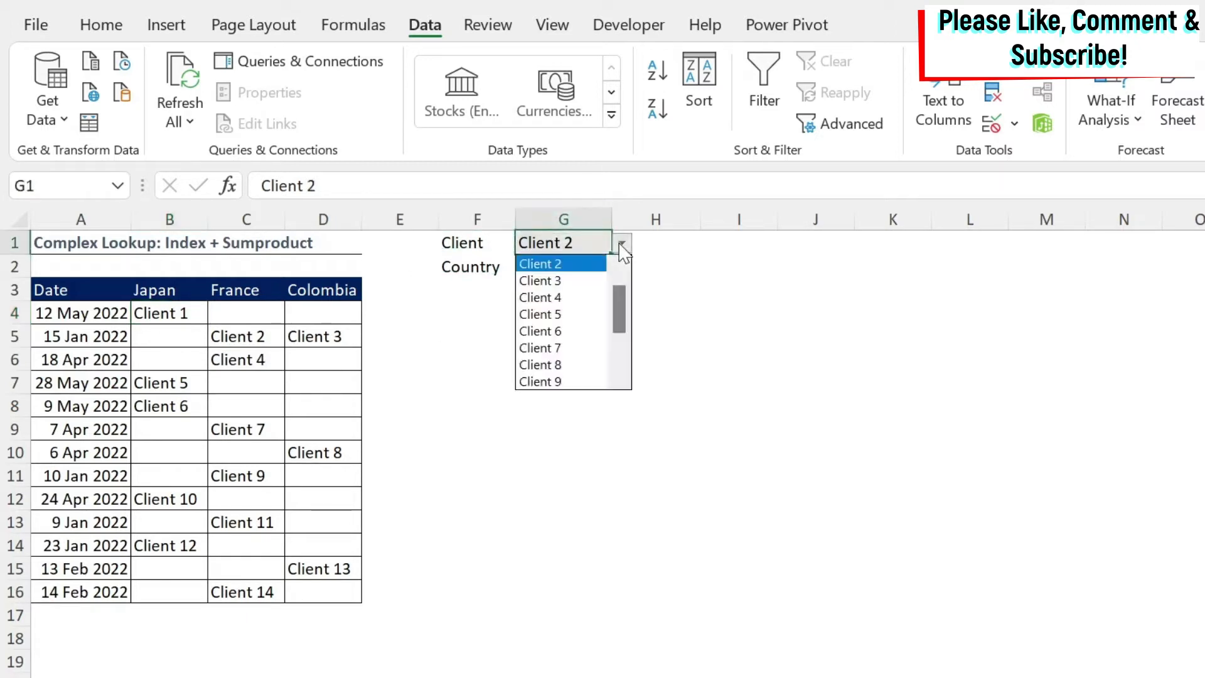
{"action": "left_click", "coordinate": [541, 263]}
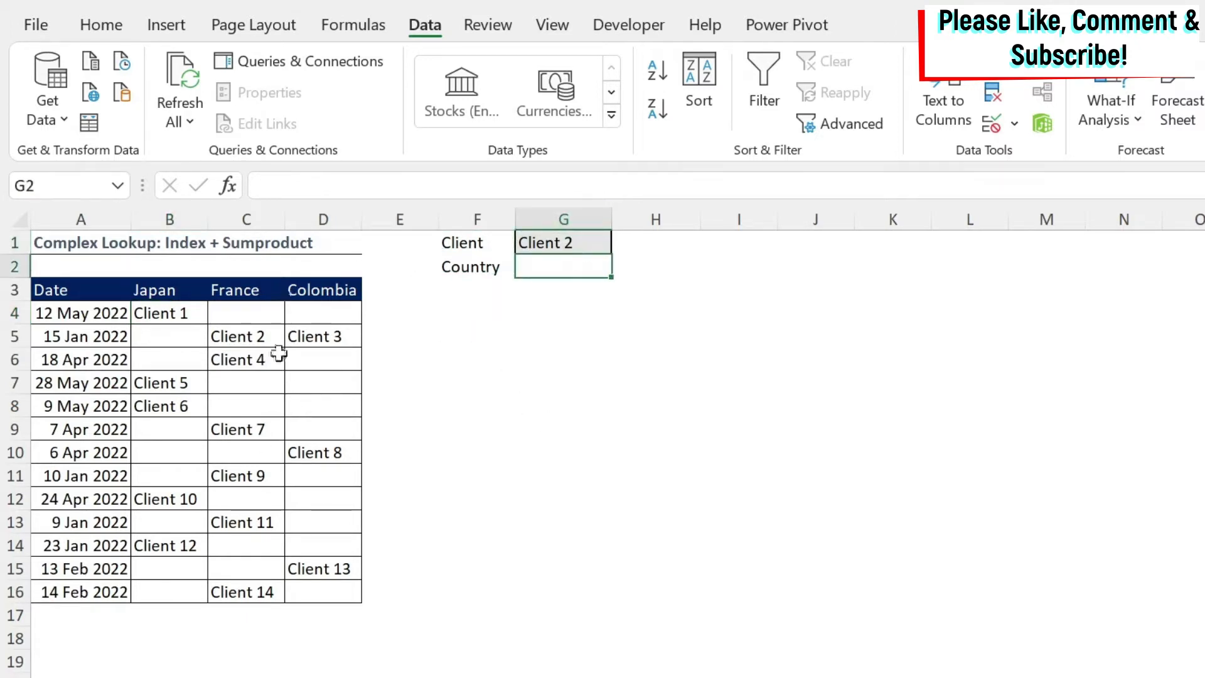
{"action": "mouse_move", "coordinate": [1092, 605]}
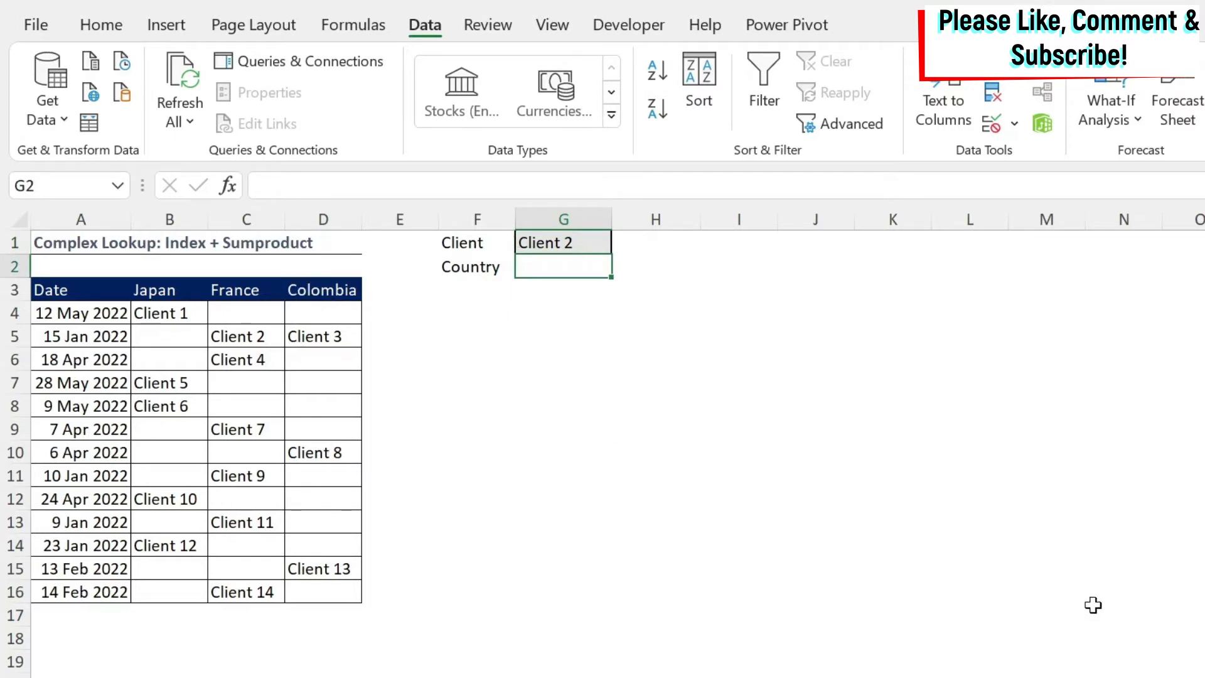
{"action": "mouse_move", "coordinate": [1014, 549]}
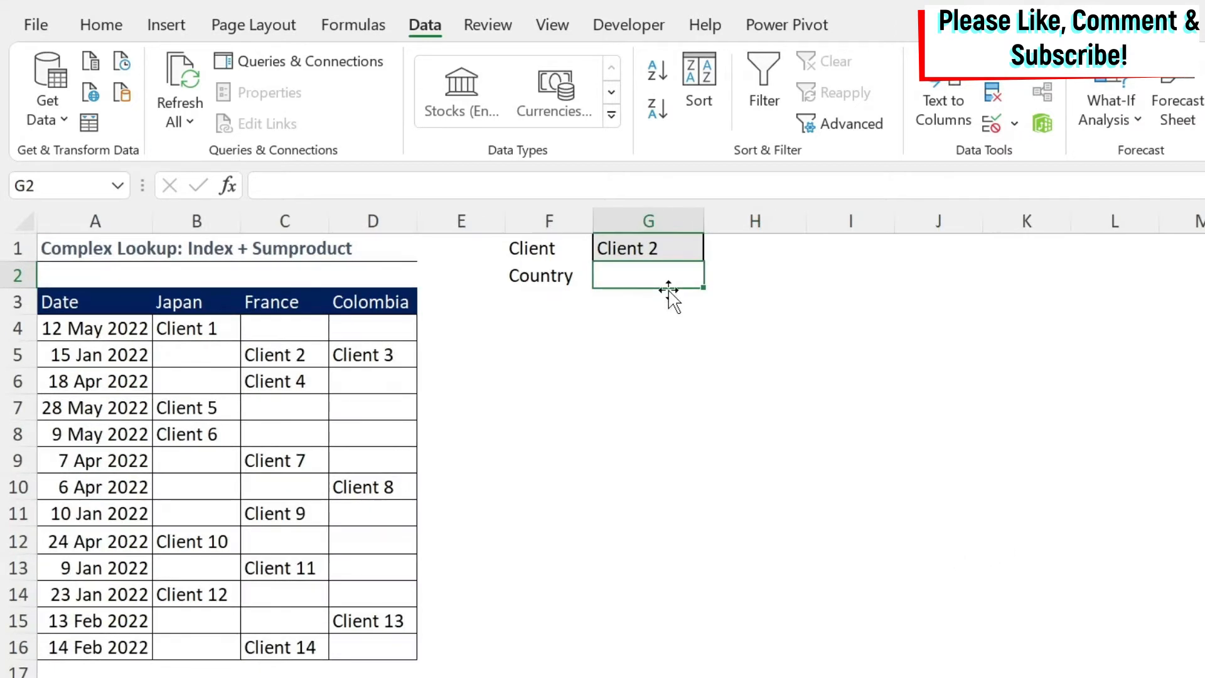
Enter =INDEX(B3:D3,1,2) in G2 so it returns France.
{"action": "type", "text": "=index"}
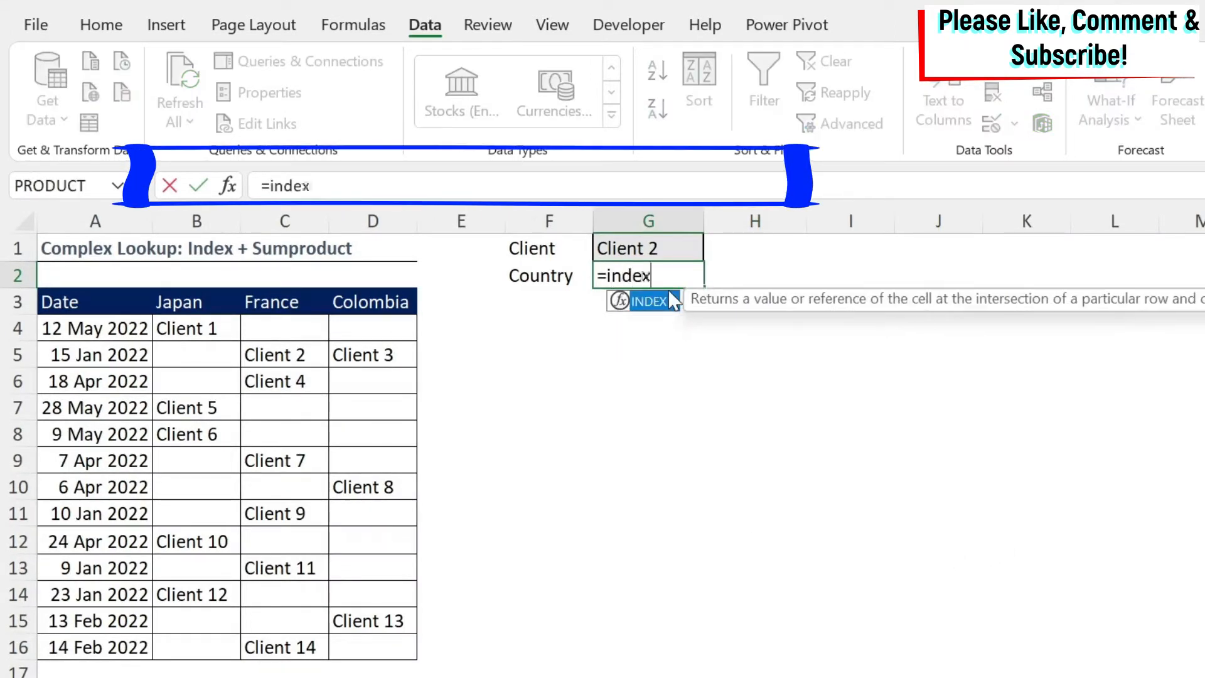
{"action": "type", "text": "("}
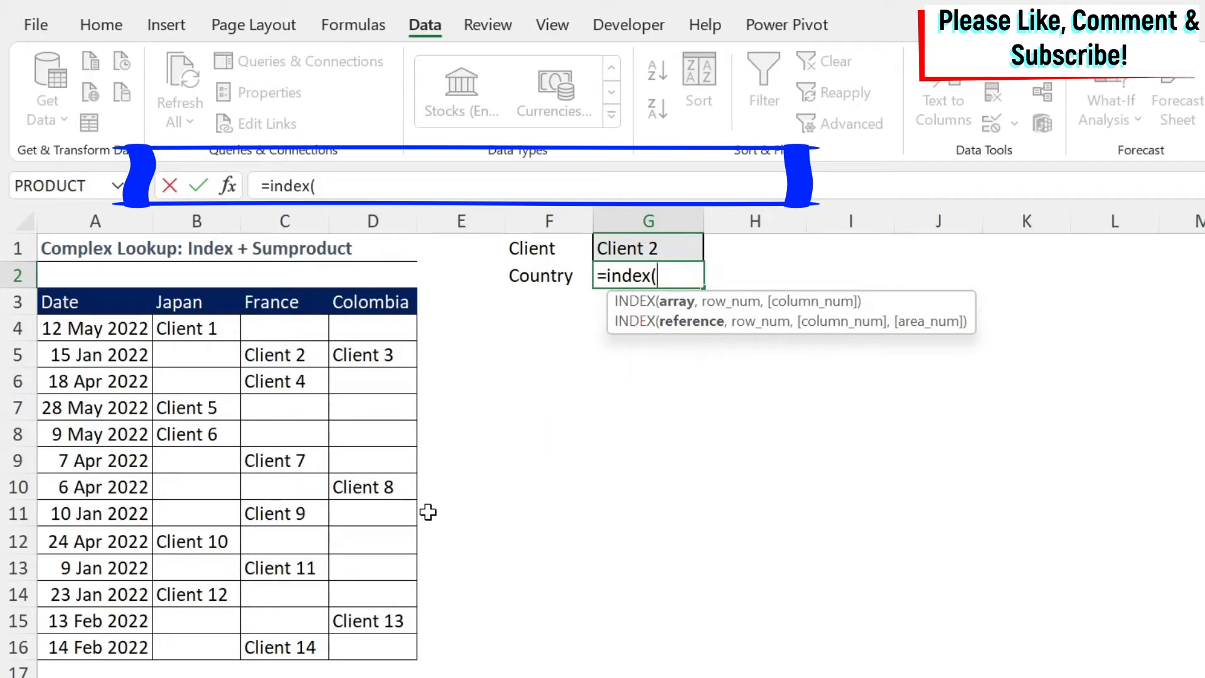
{"action": "mouse_move", "coordinate": [175, 303]}
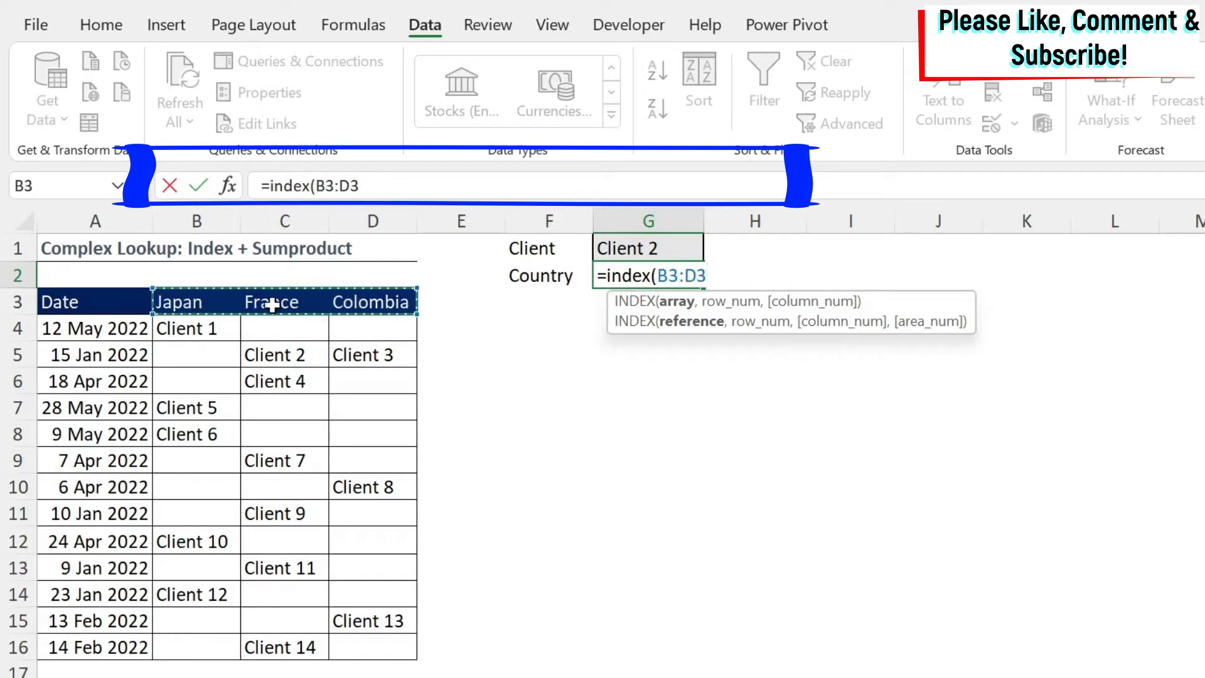
{"action": "mouse_move", "coordinate": [629, 576]}
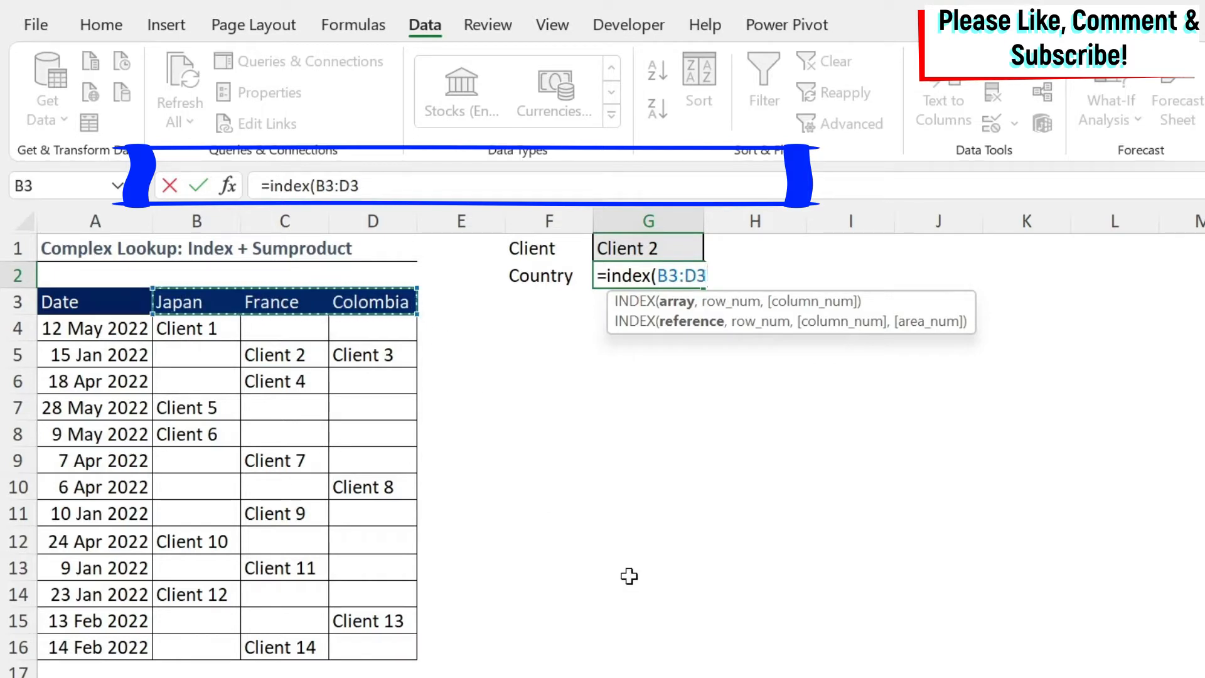
{"action": "type", "text": ","}
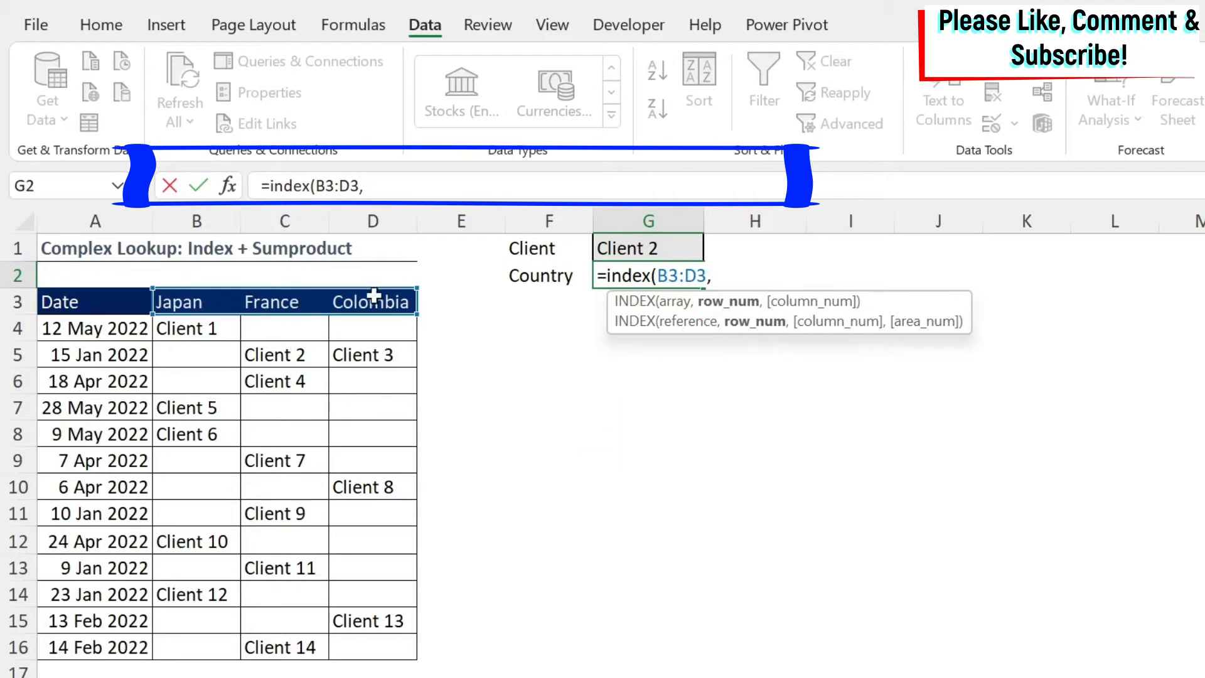
{"action": "type", "text": "1"}
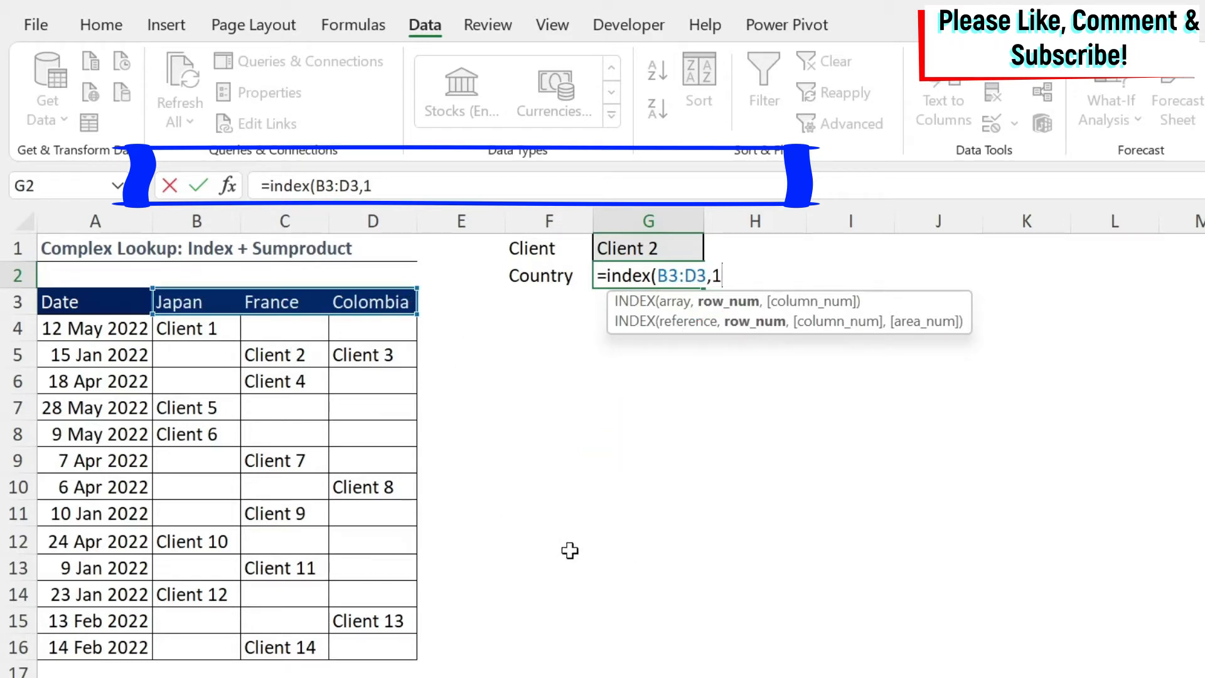
{"action": "type", "text": ","}
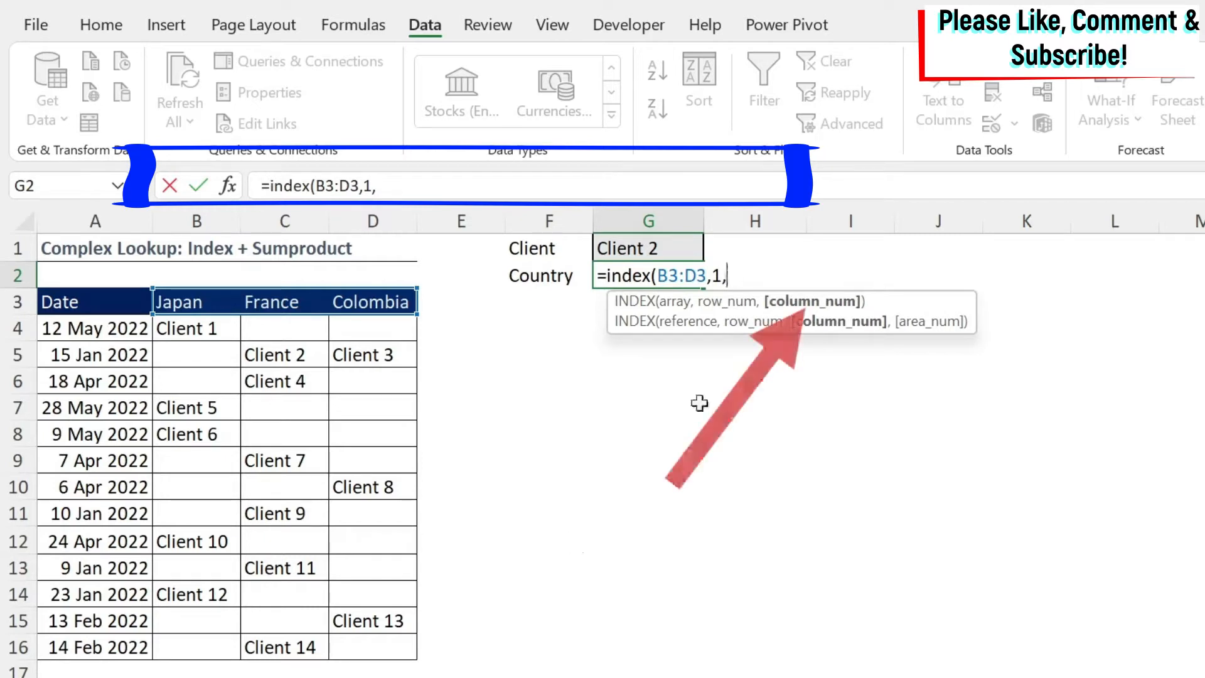
{"action": "mouse_move", "coordinate": [327, 586]}
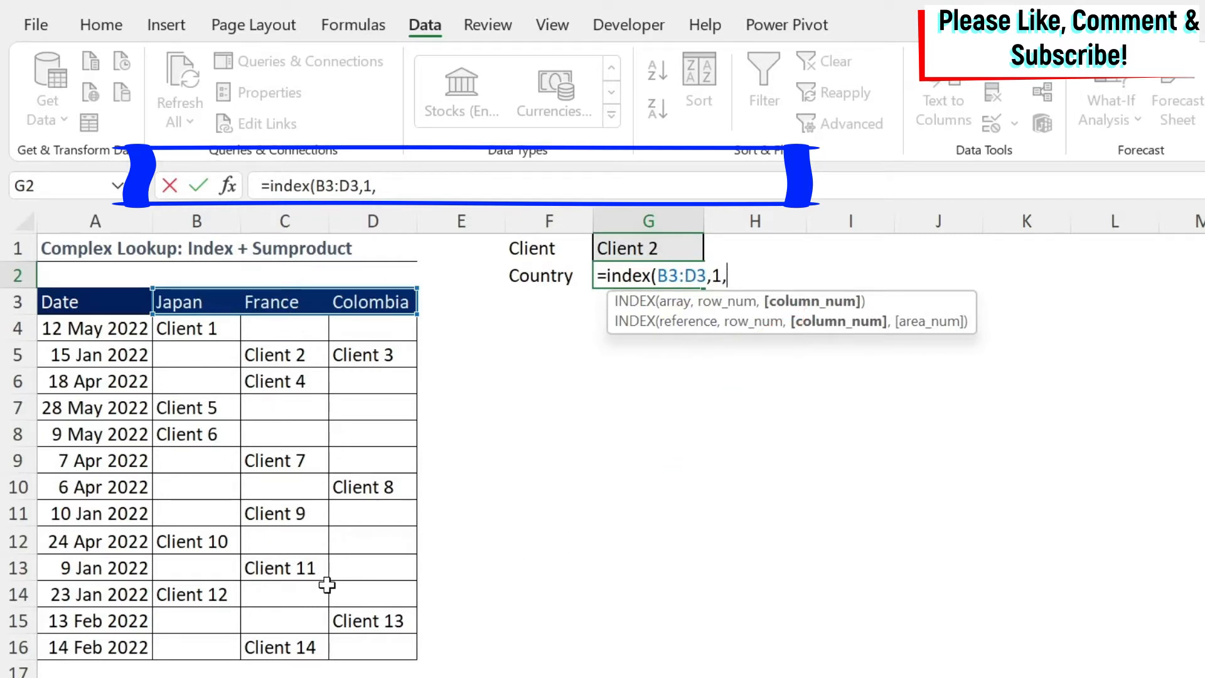
{"action": "type", "text": "2"}
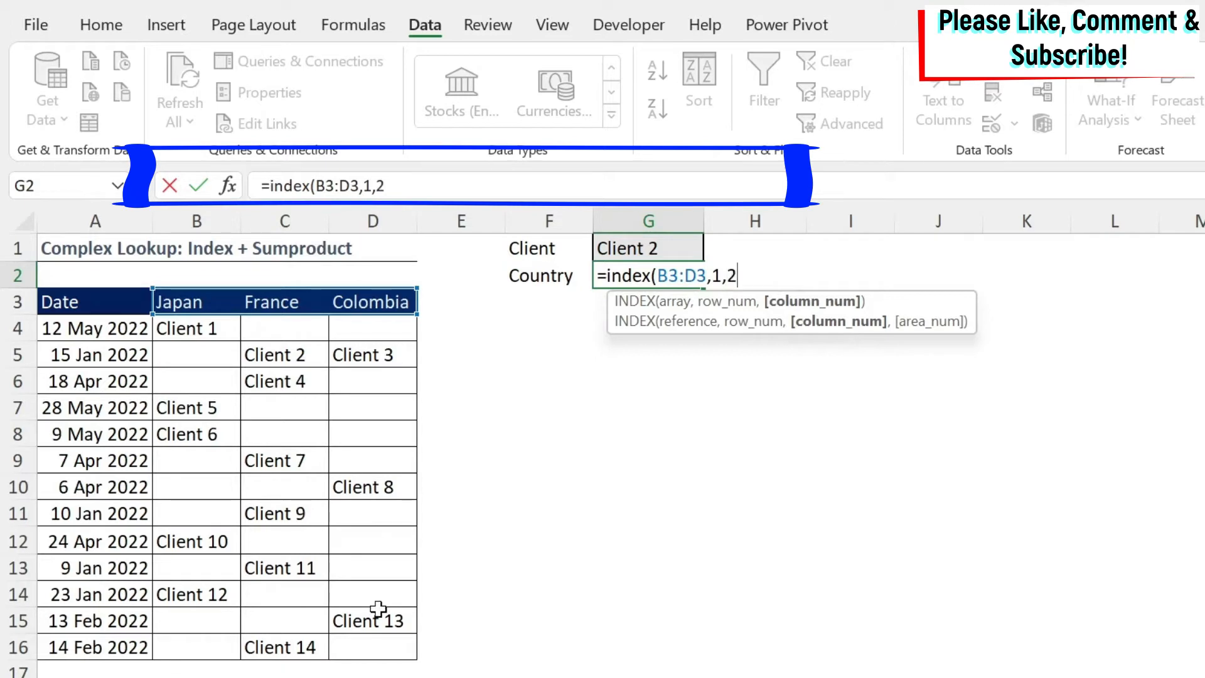
{"action": "type", "text": ")"}
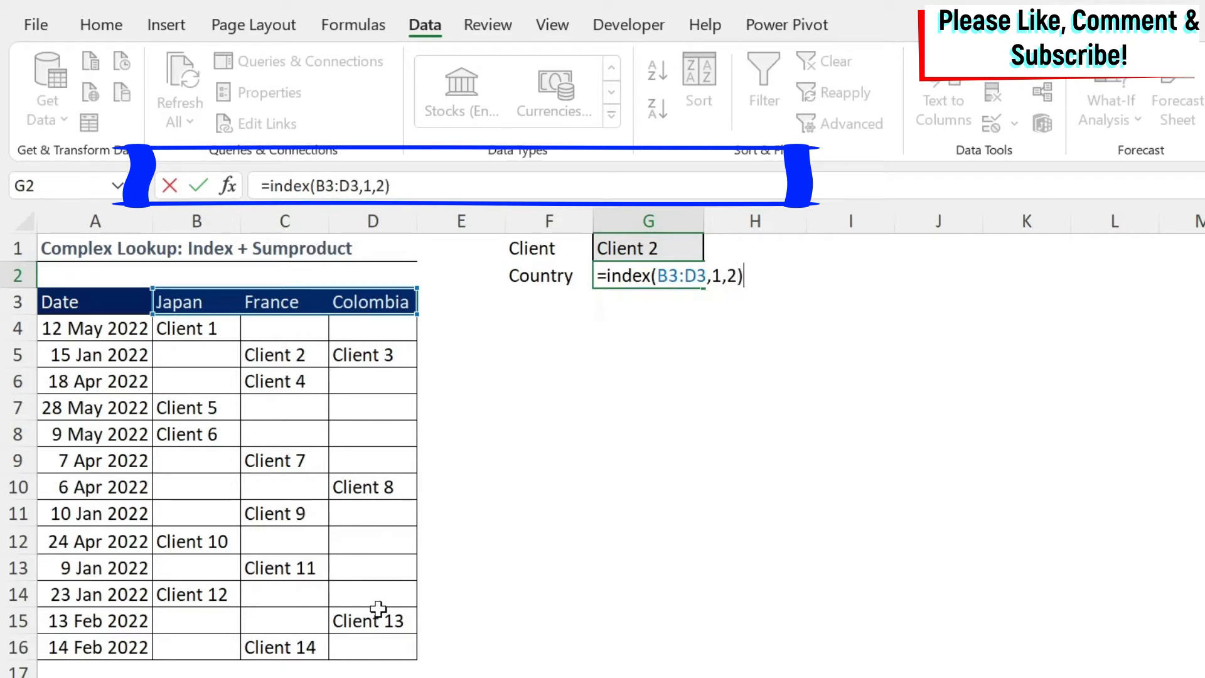
{"action": "key", "text": "enter"}
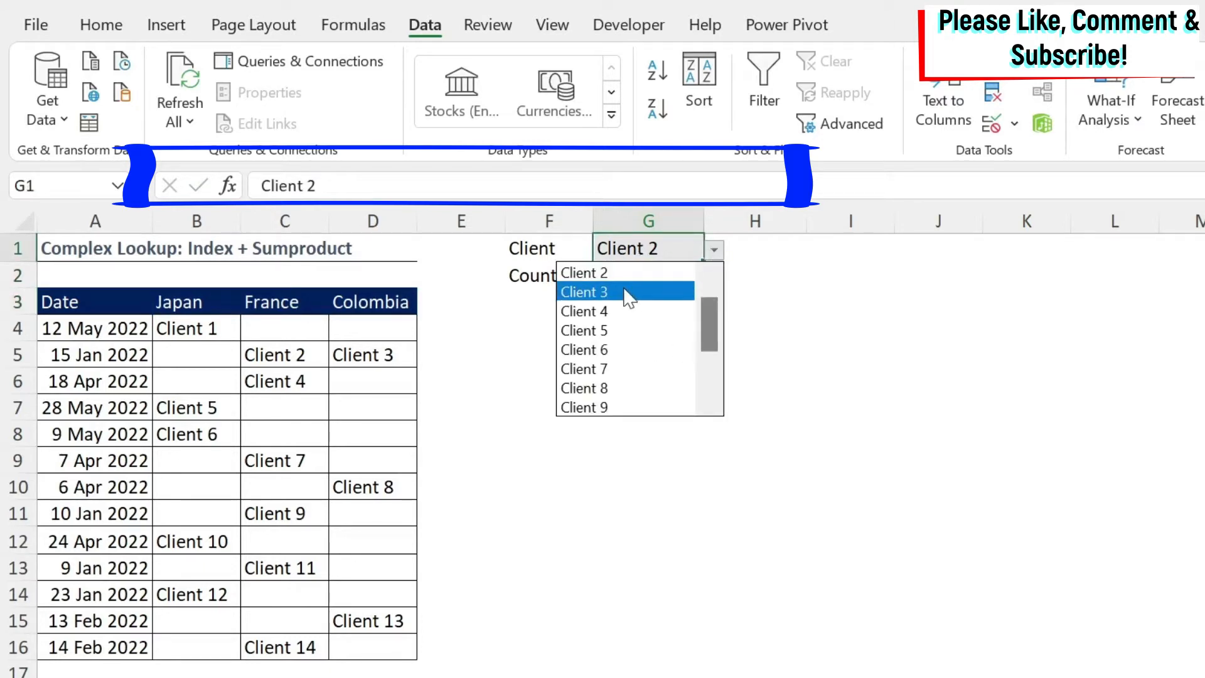
{"action": "left_click", "coordinate": [584, 292]}
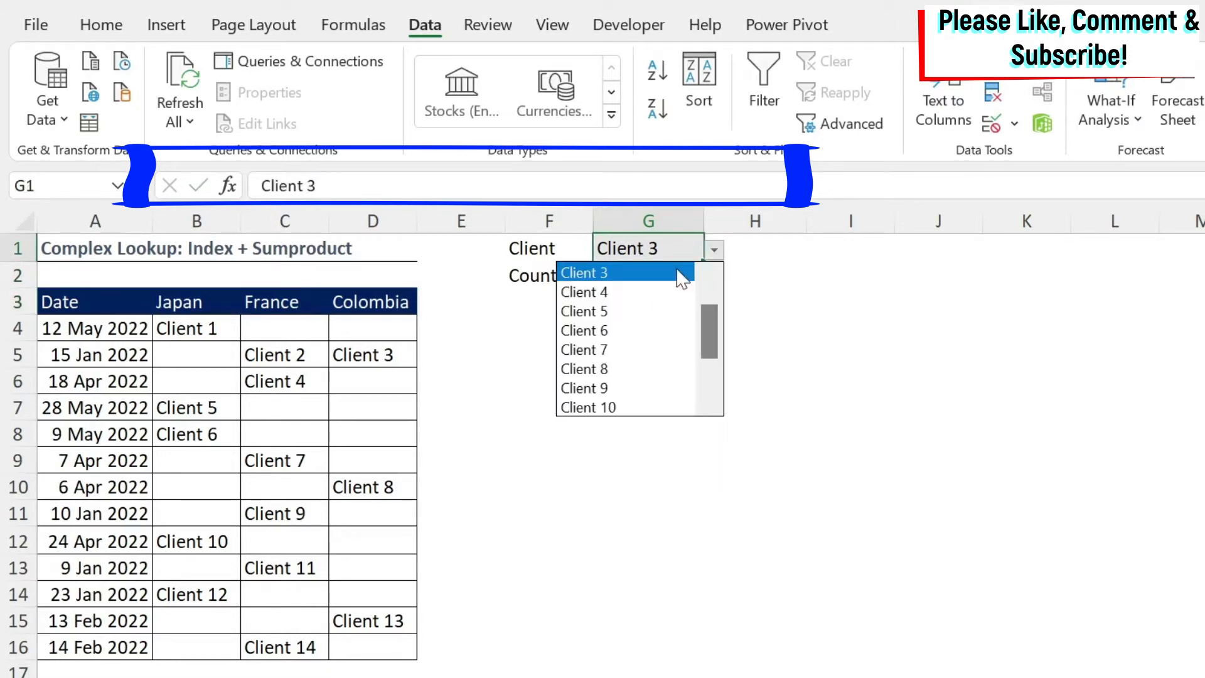
{"action": "left_click", "coordinate": [584, 272]}
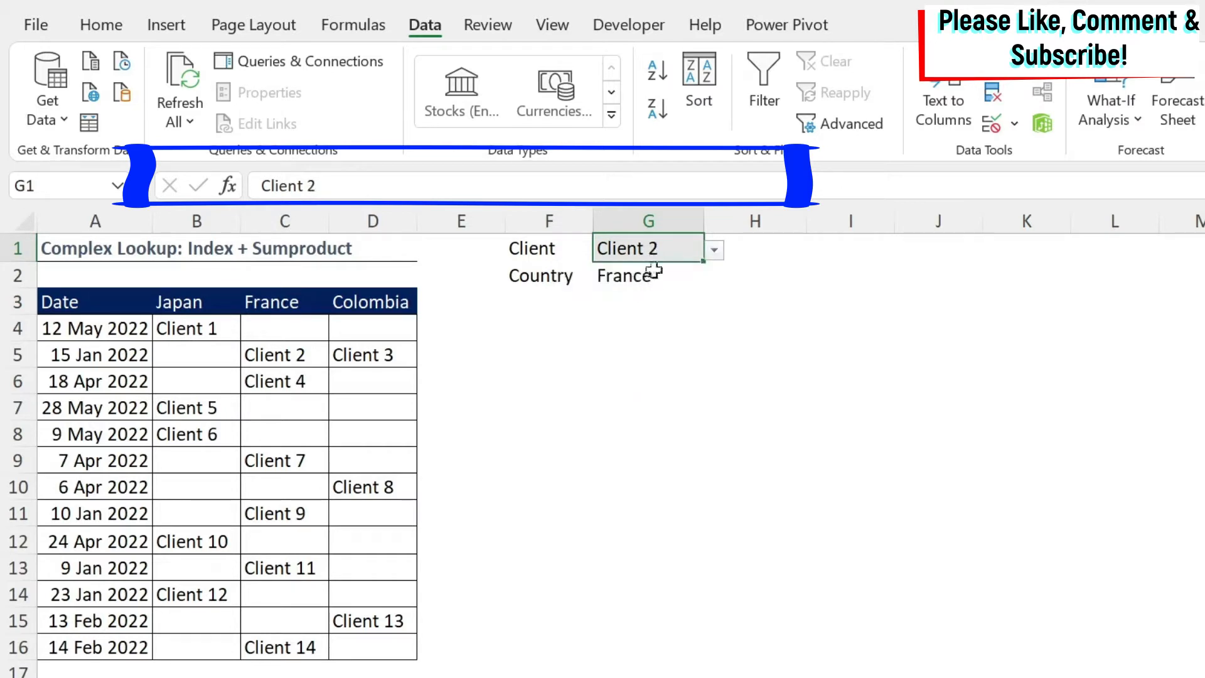
{"action": "type", "text": "=INDEX(B3:D3,1,2)"}
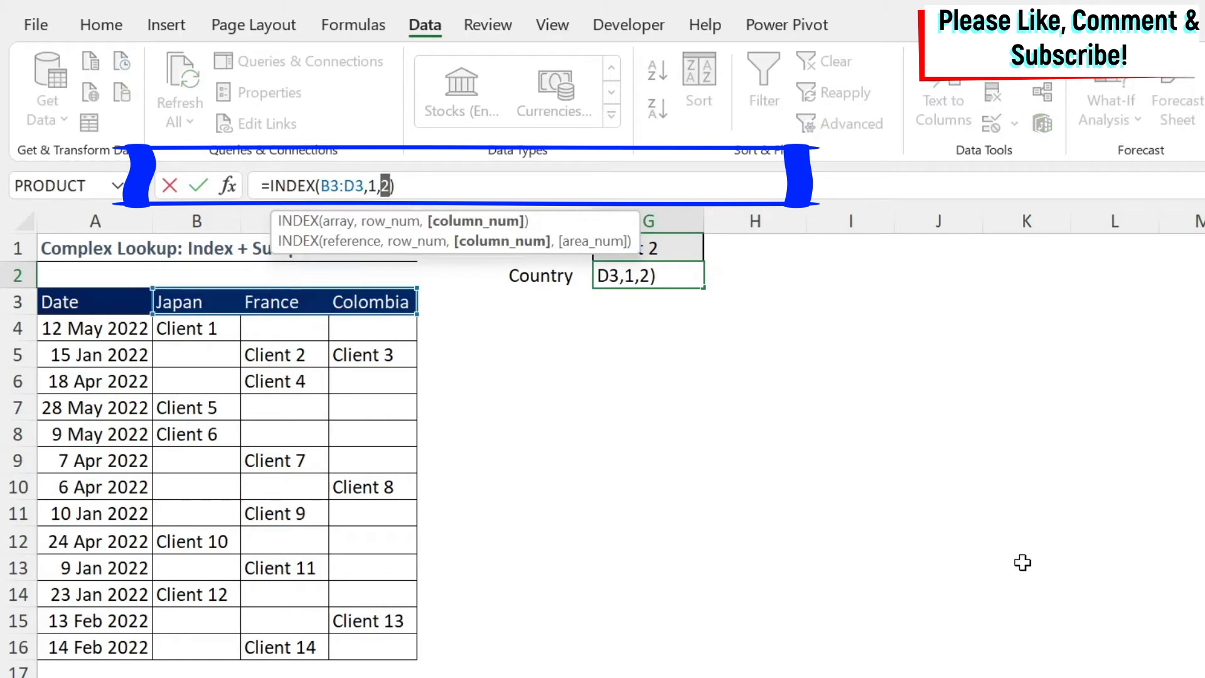
Replace the 2 with MATCH(G1,B4:D16,0), which makes G2 show #N/A.
{"action": "type", "text": "match(G1"}
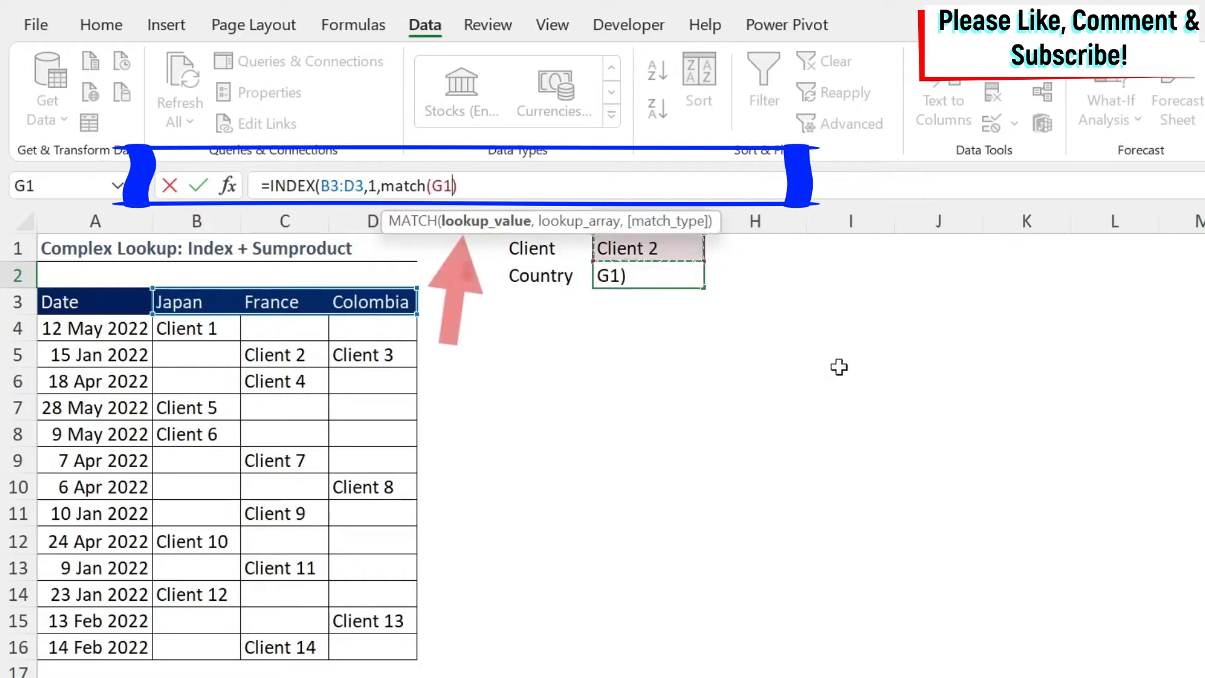
{"action": "type", "text": ",B4:D16"}
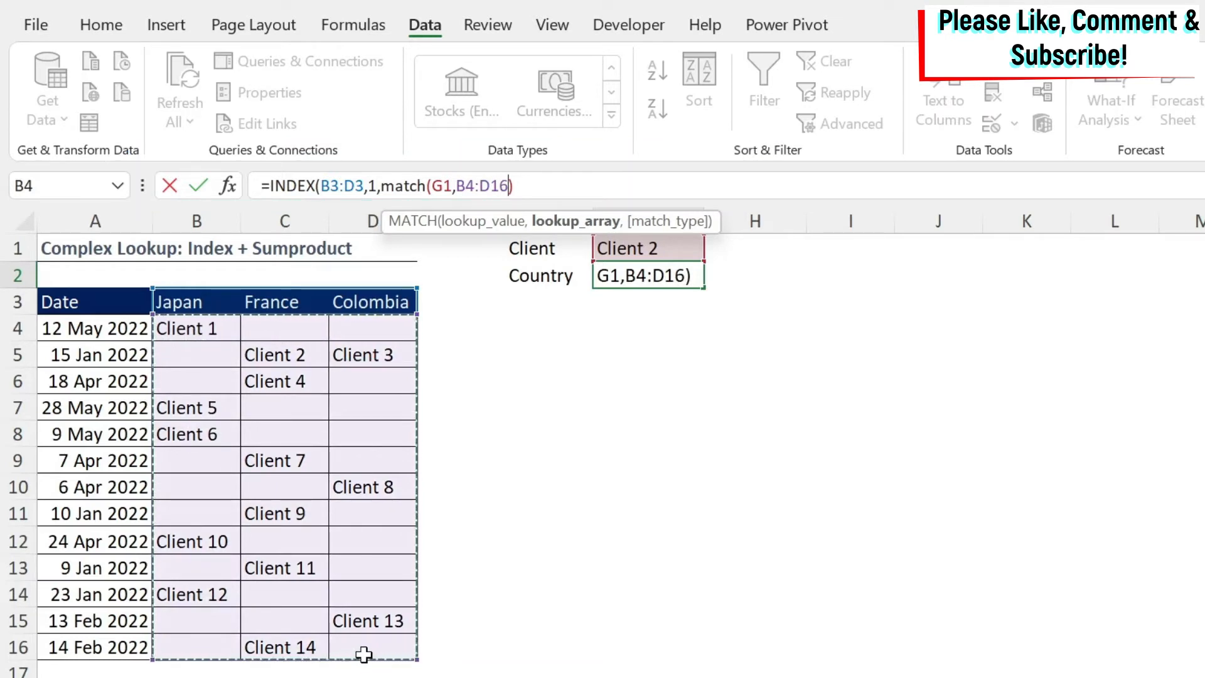
{"action": "type", "text": ","}
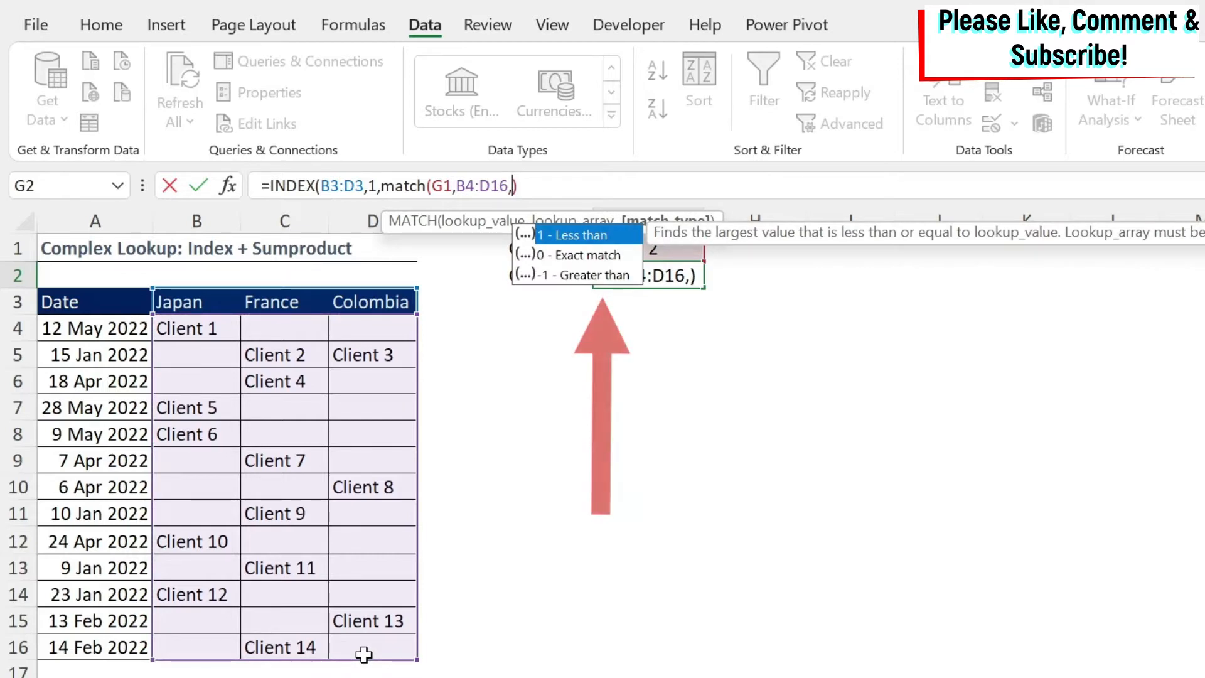
{"action": "type", "text": "0"}
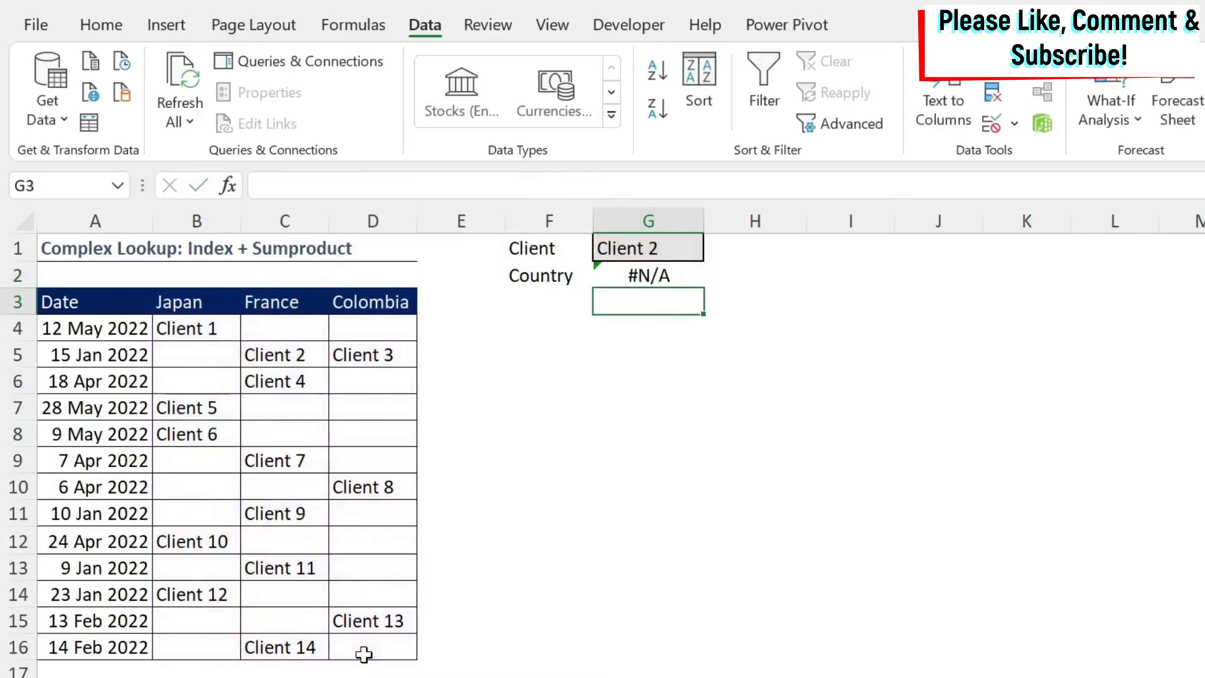
{"action": "mouse_move", "coordinate": [710, 305]}
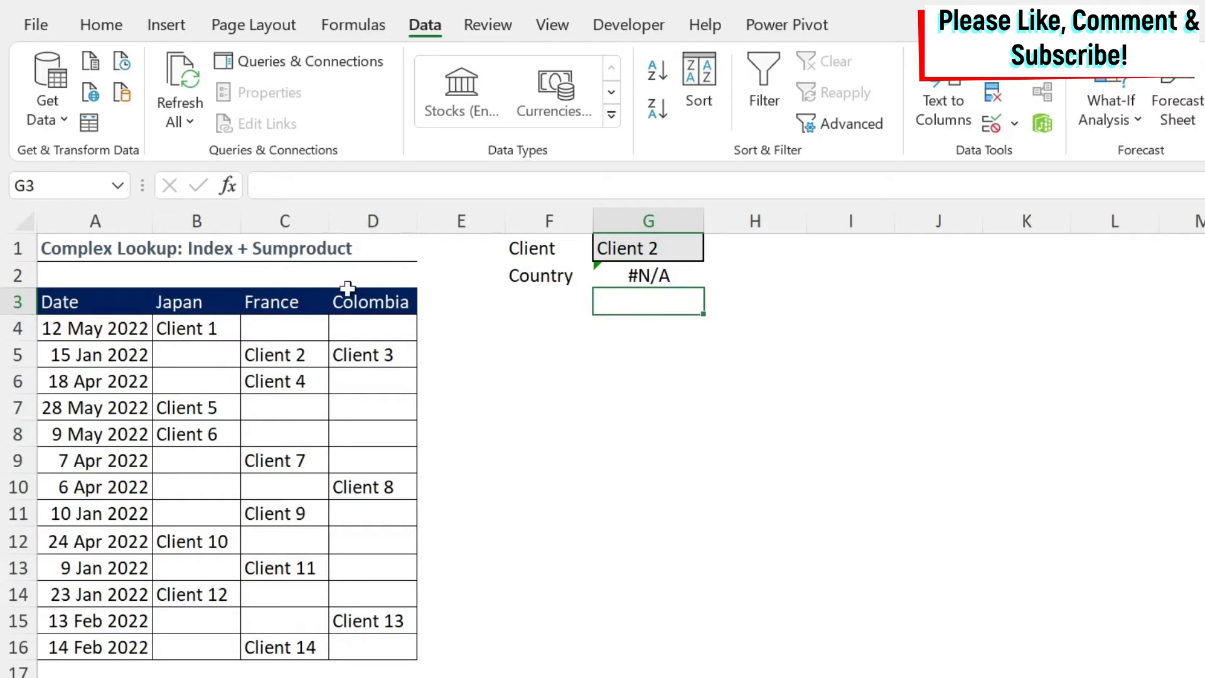
{"action": "mouse_move", "coordinate": [772, 277]}
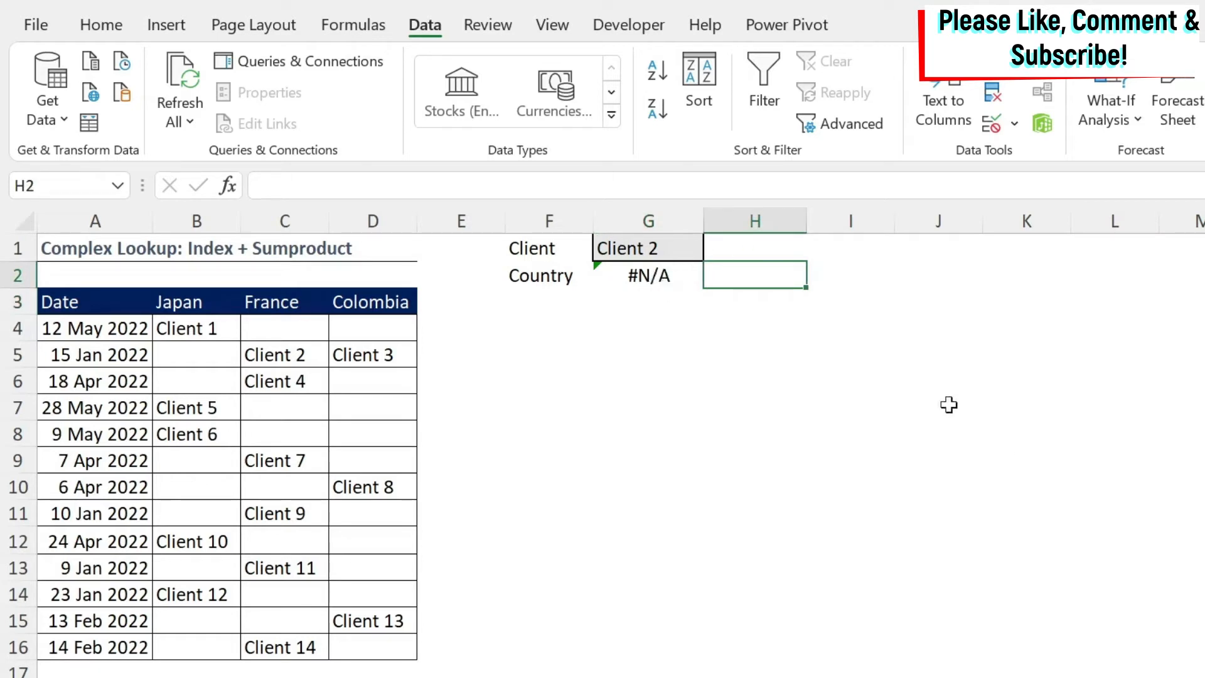
{"action": "mouse_move", "coordinate": [999, 517]}
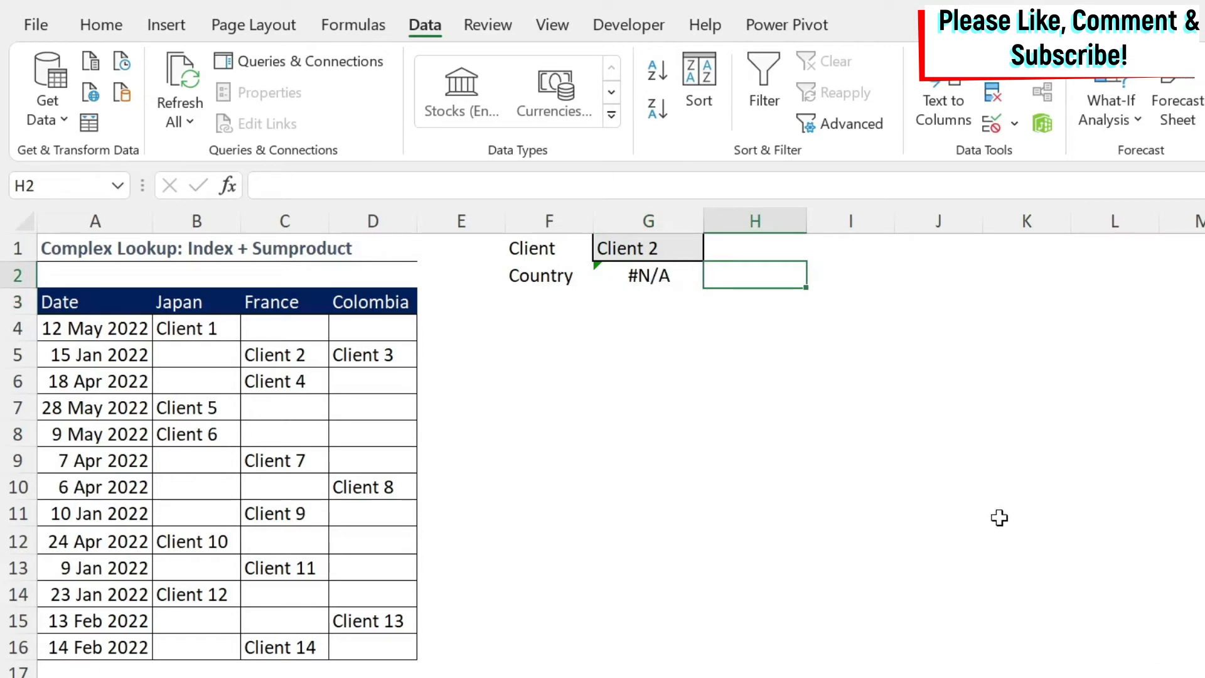
Enter =SUMPRODUCT((B4:D8=G1)) in H2, returning 0, and reselect H2.
{"action": "type", "text": "="}
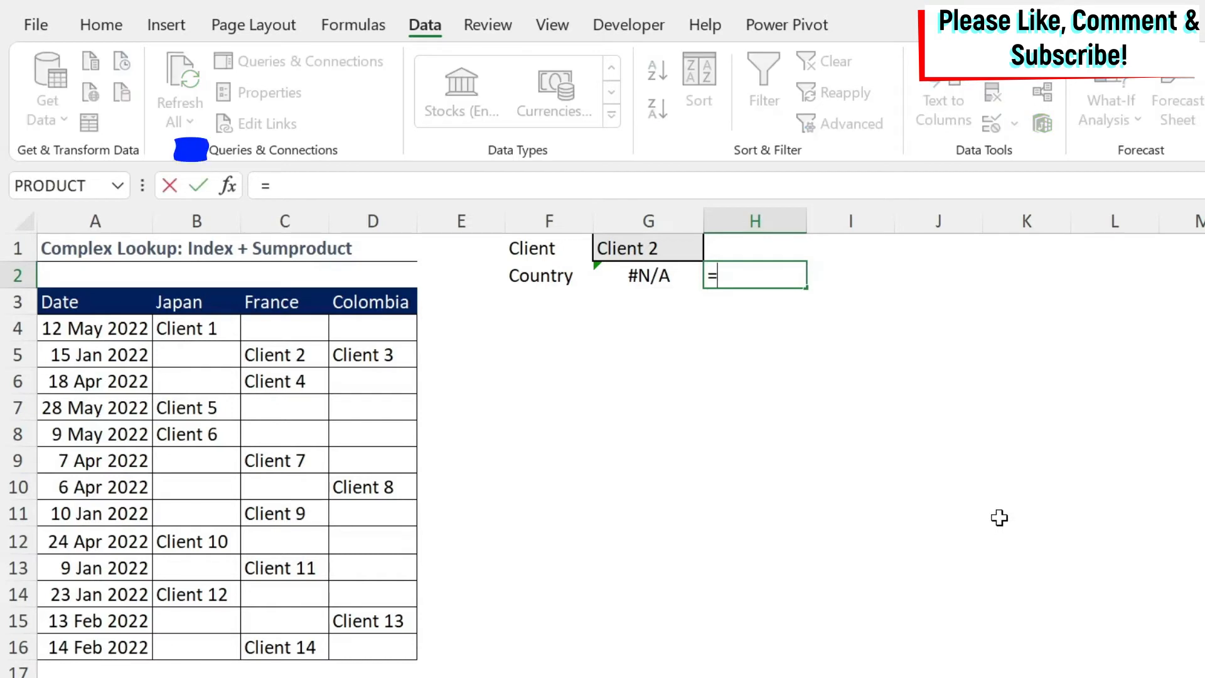
{"action": "type", "text": "sumproduc"}
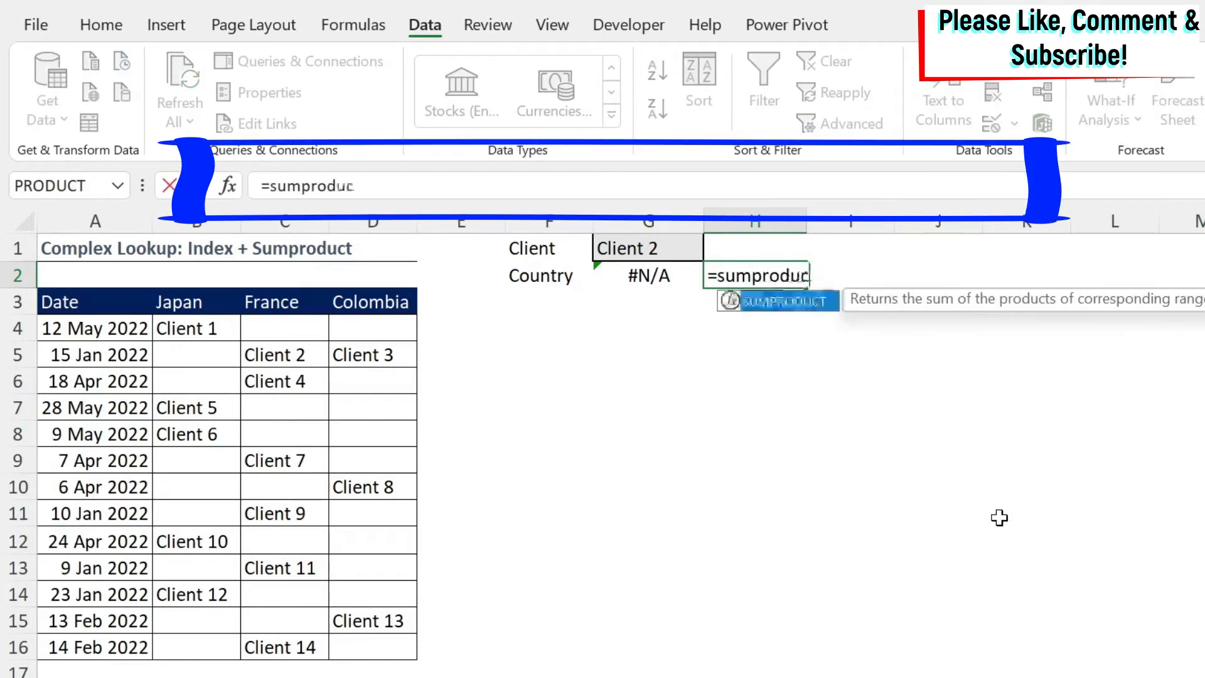
{"action": "type", "text": "("}
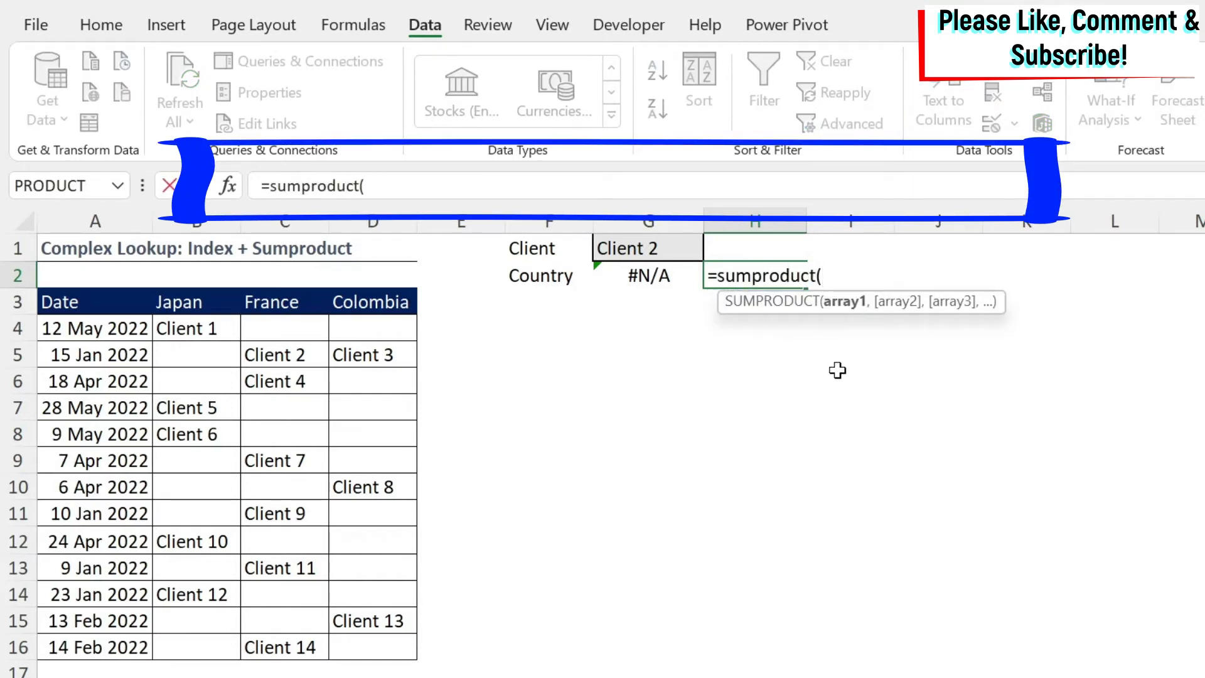
{"action": "type", "text": "(B4:D4"}
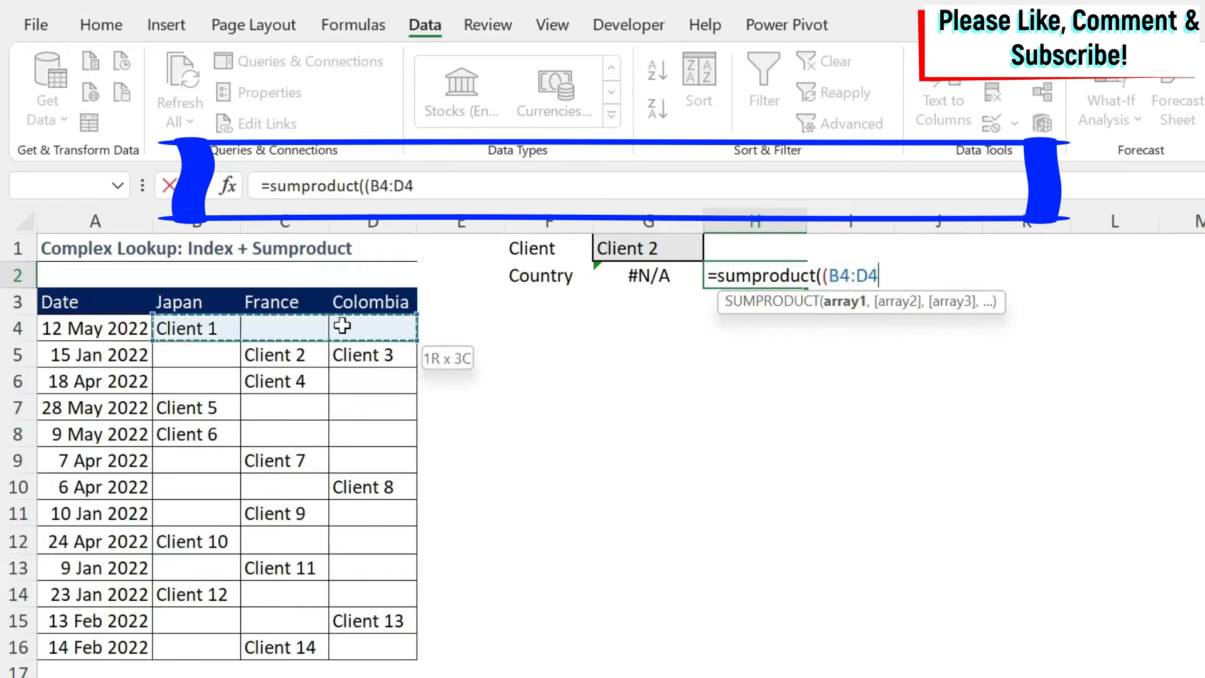
{"action": "left_click_drag", "start_coordinate": [341, 326], "coordinate": [342, 429]}
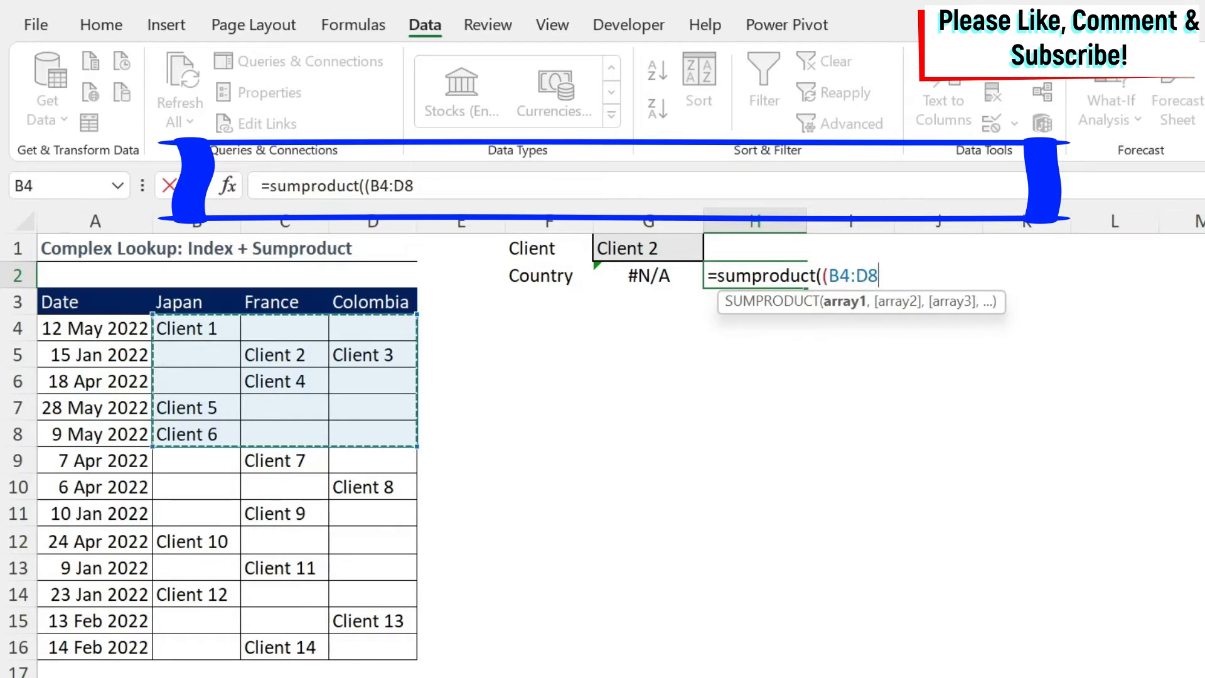
{"action": "type", "text": "=G1"}
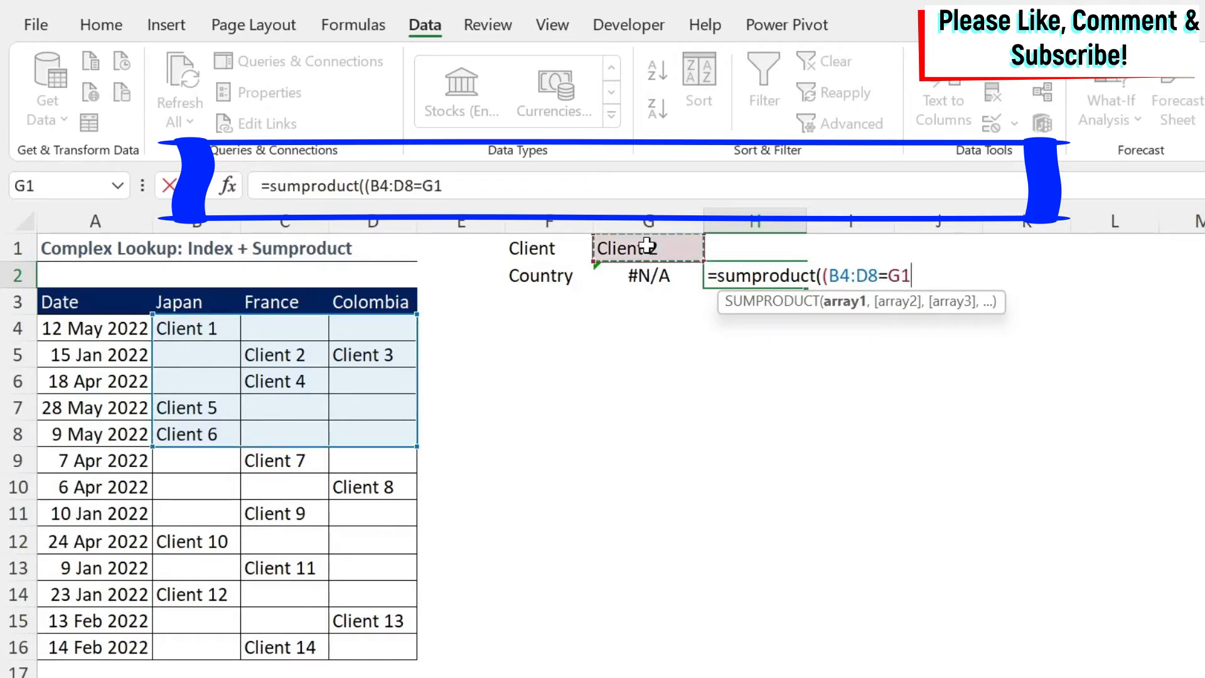
{"action": "type", "text": ")"}
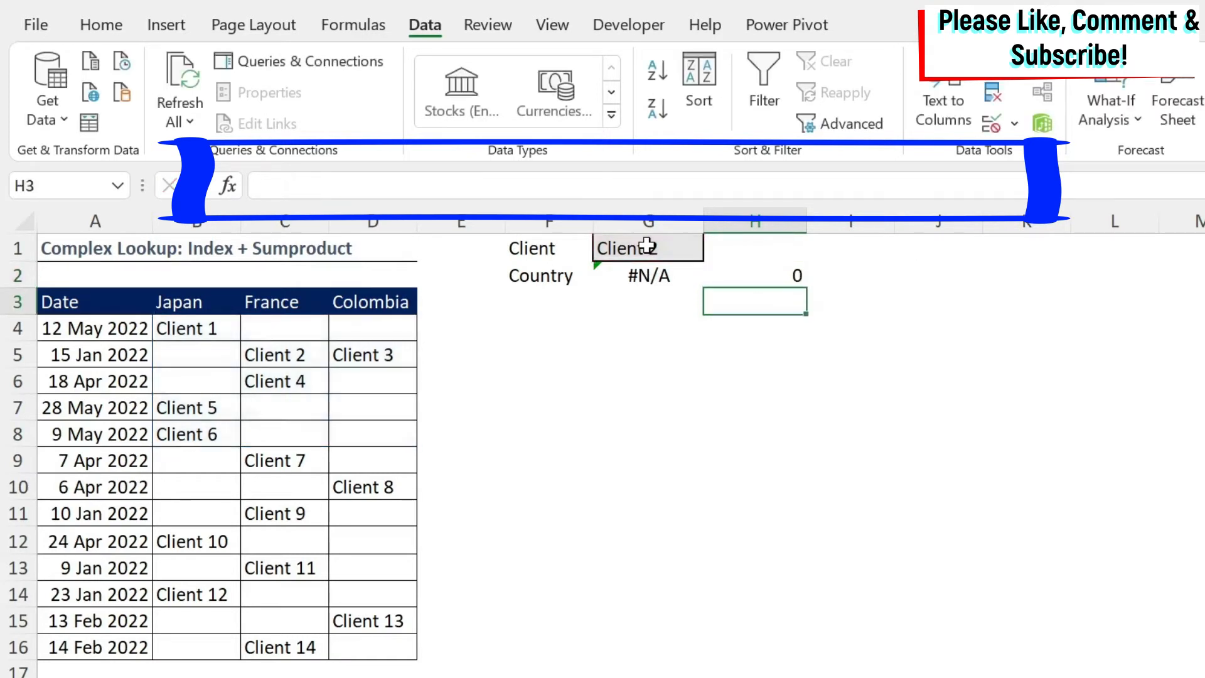
{"action": "left_click", "coordinate": [754, 274]}
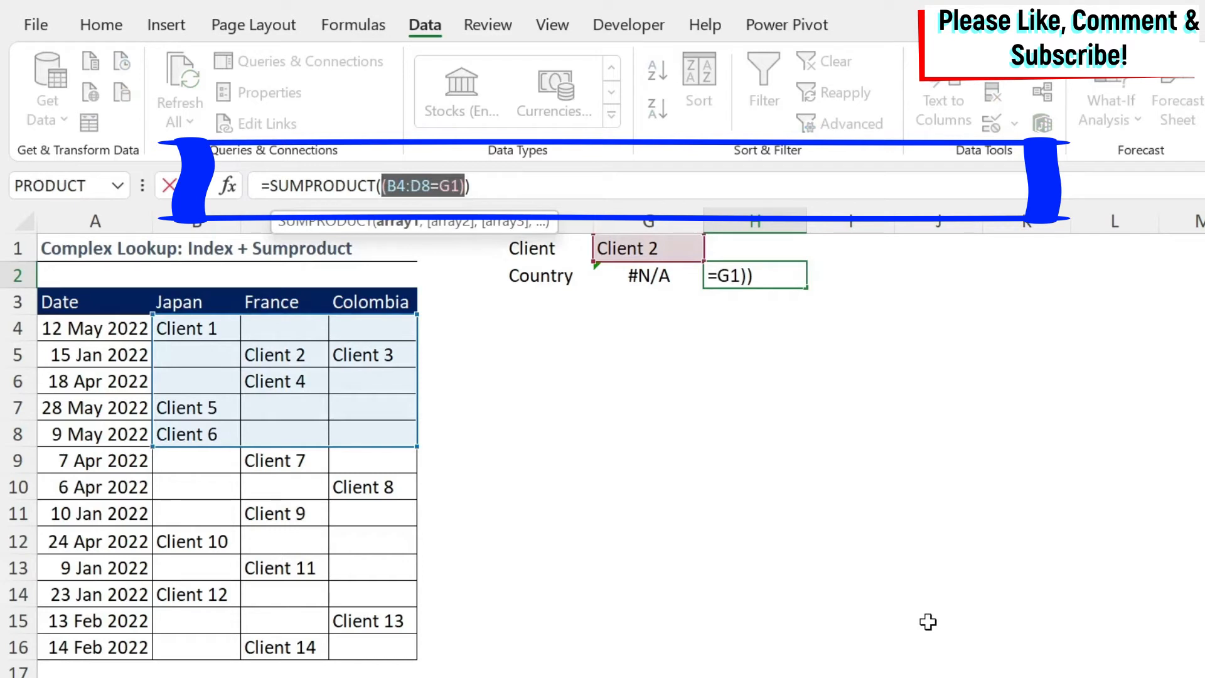
Evaluate (B4:D8=G1) with F9 to see its TRUE/FALSE array, then restore the formula.
{"action": "key", "text": "F9"}
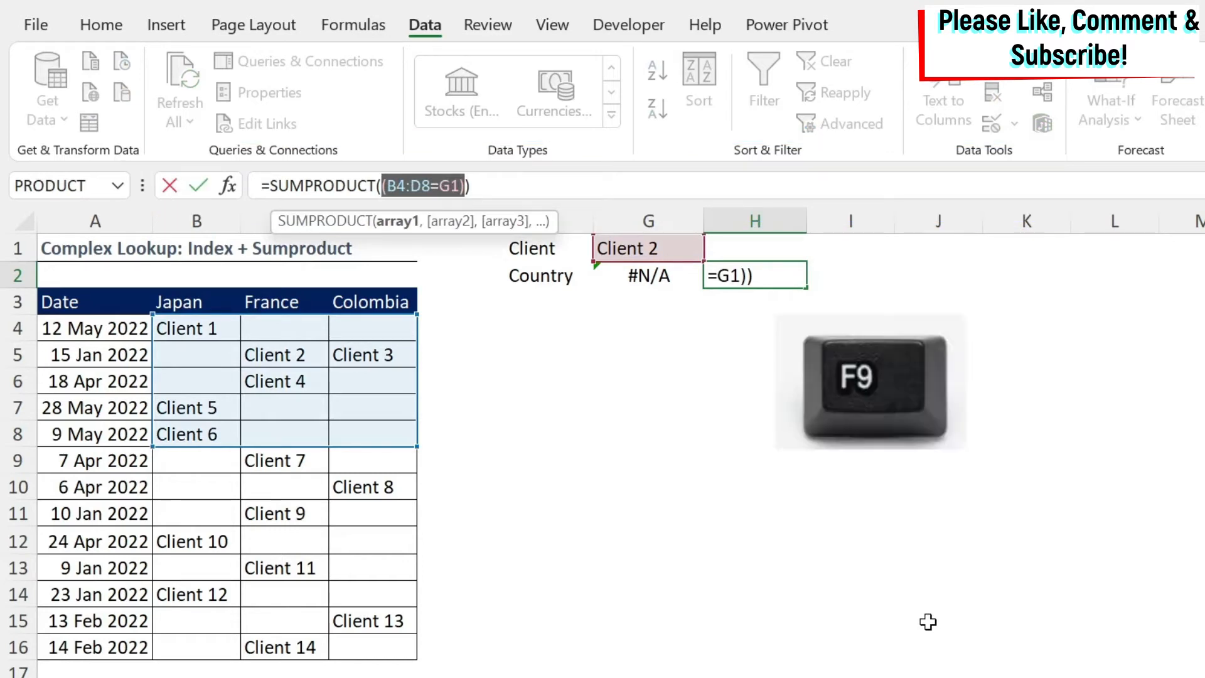
{"action": "key", "text": "f9"}
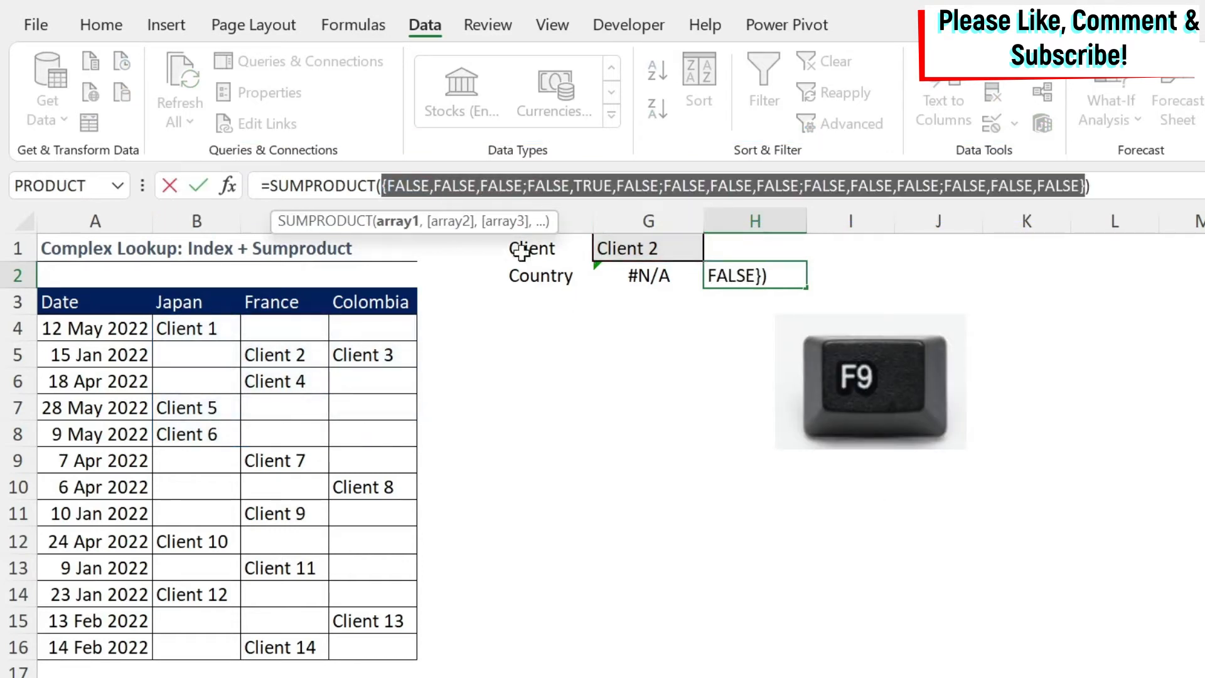
{"action": "key", "text": "f9"}
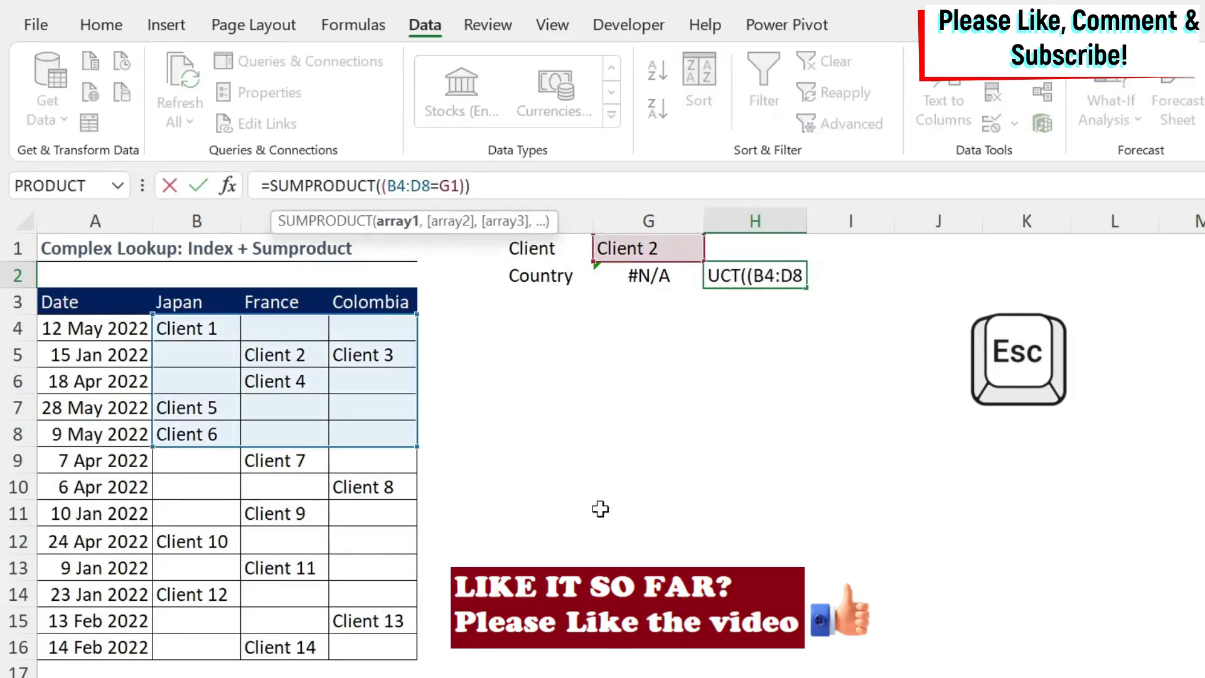
Evaluate --(B4:D8=G1) as 1s and 0s, then discard the edit with Esc.
{"action": "type", "text": "--"}
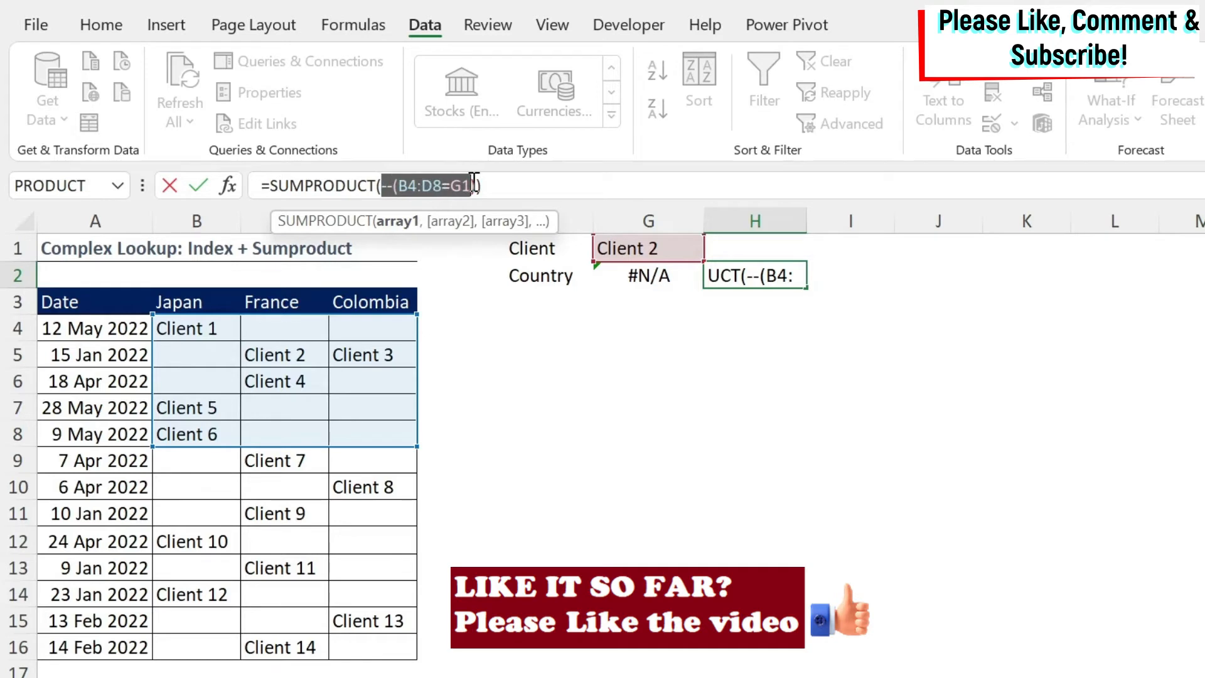
{"action": "key", "text": "F9"}
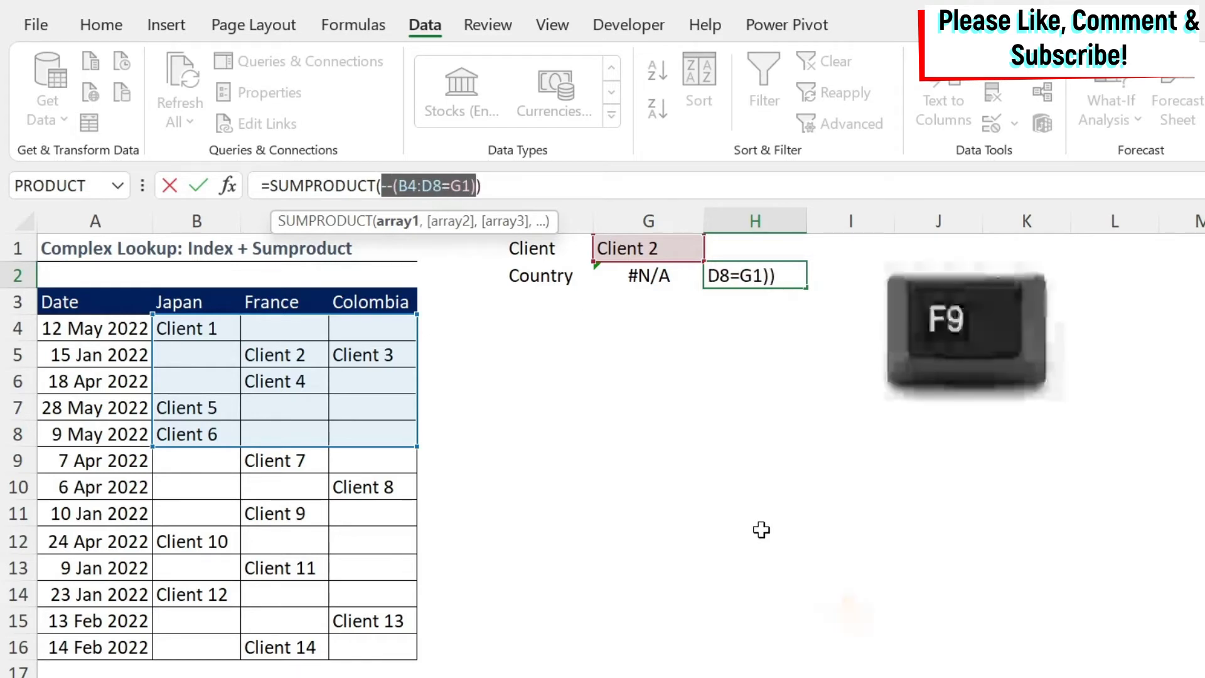
{"action": "key", "text": "f9"}
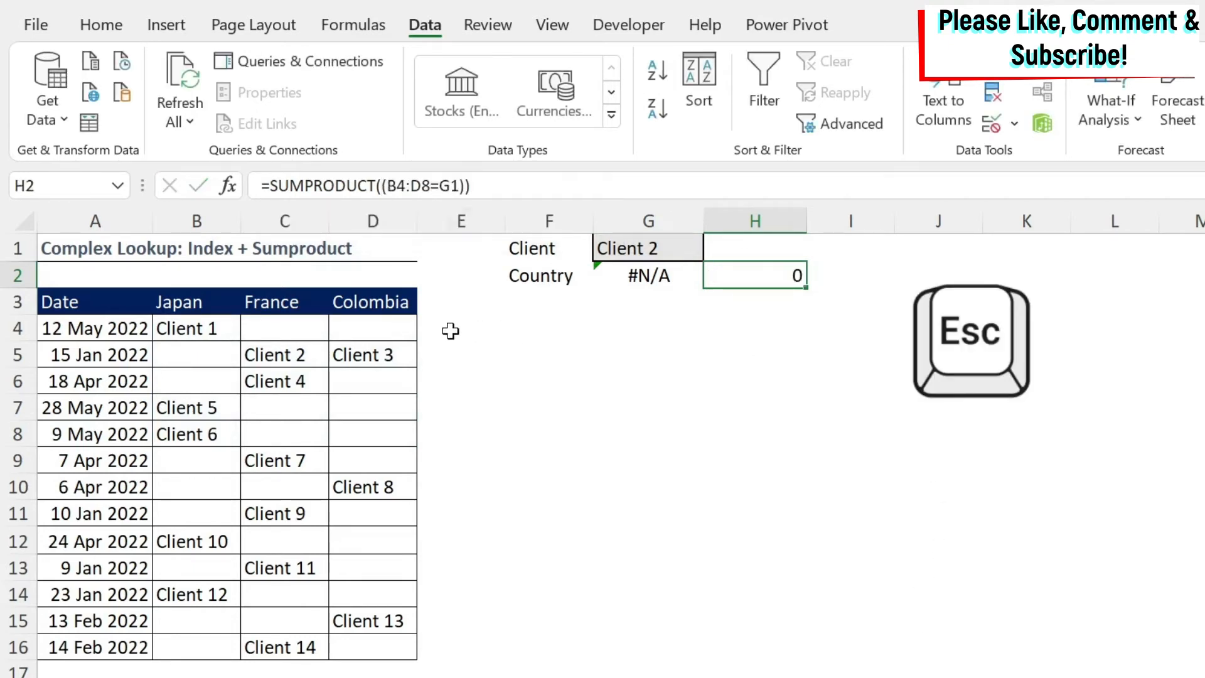
Fill E4:G8 with 0/1 flags, a single 1 in F5 for Client 2.
{"action": "left_click", "coordinate": [461, 327]}
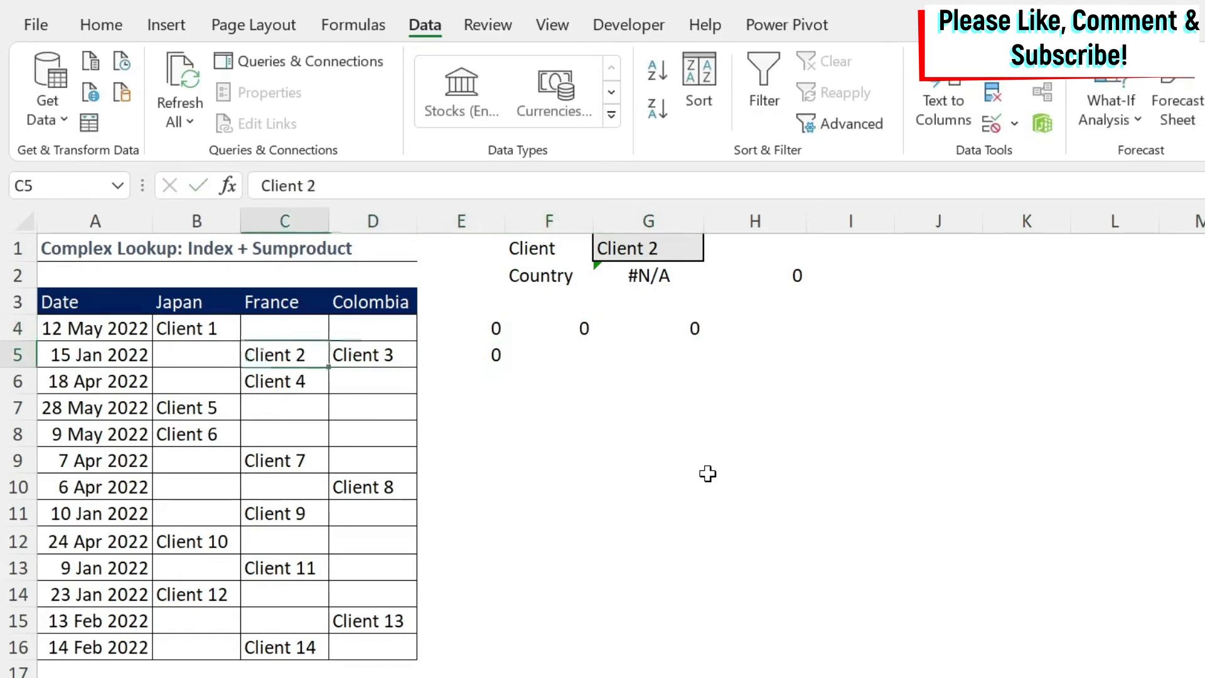
{"action": "left_click", "coordinate": [648, 354]}
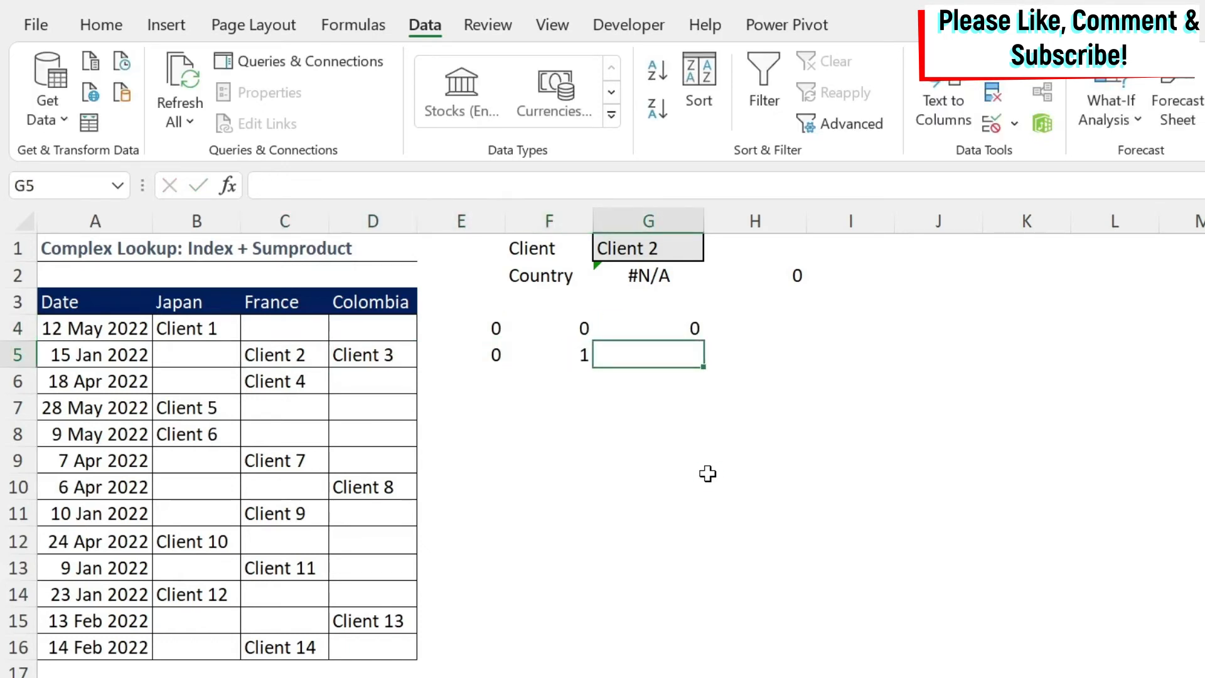
{"action": "left_click", "coordinate": [549, 328]}
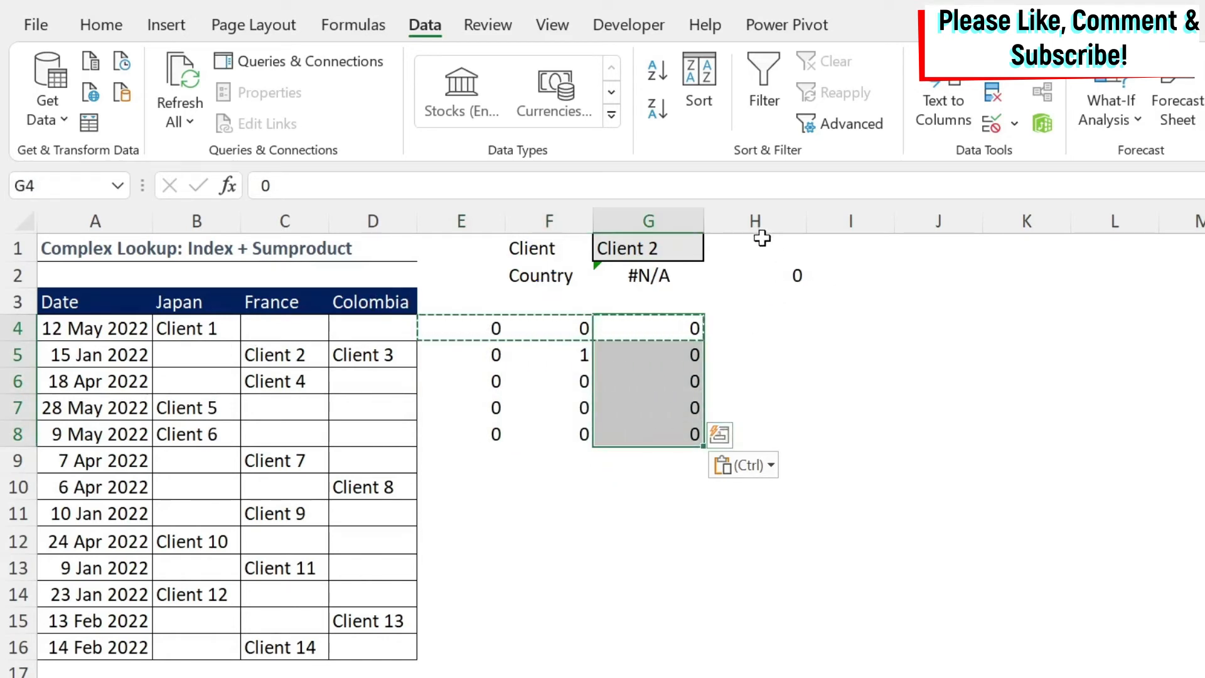
{"action": "mouse_move", "coordinate": [762, 299]}
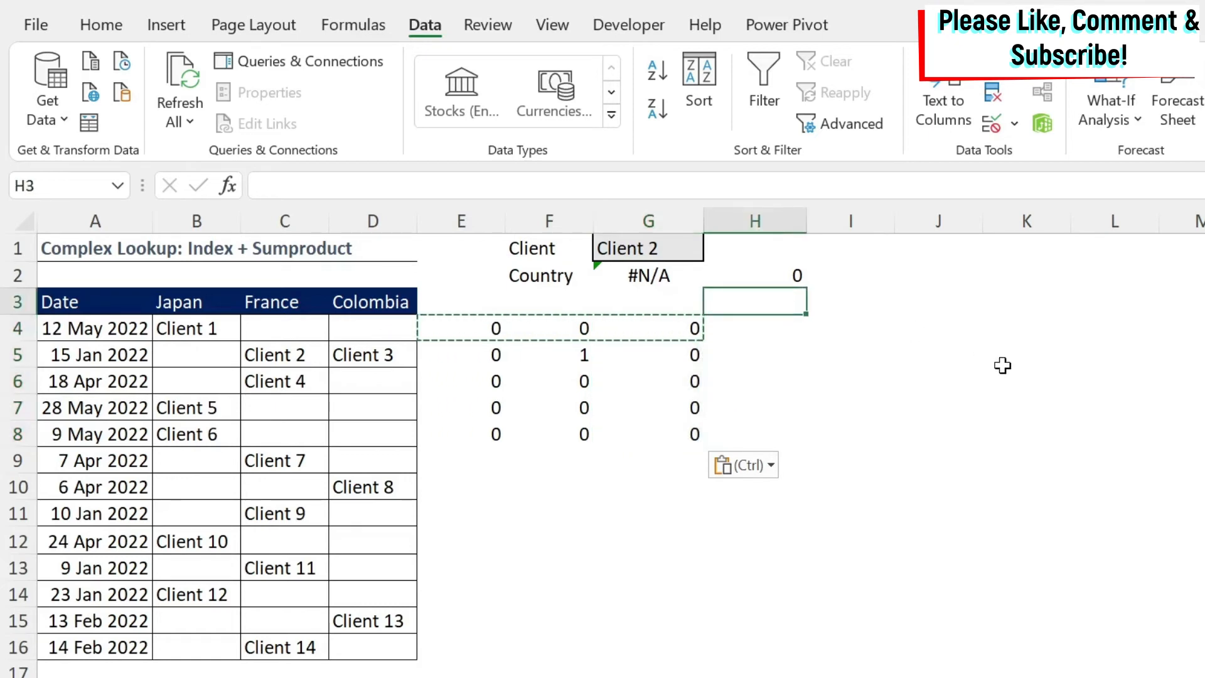
Enter =COLUMN(B3:D3)-1 in H3 spilling 1, 2, 3 to J3, previewing it with F9.
{"action": "type", "text": "=columns"}
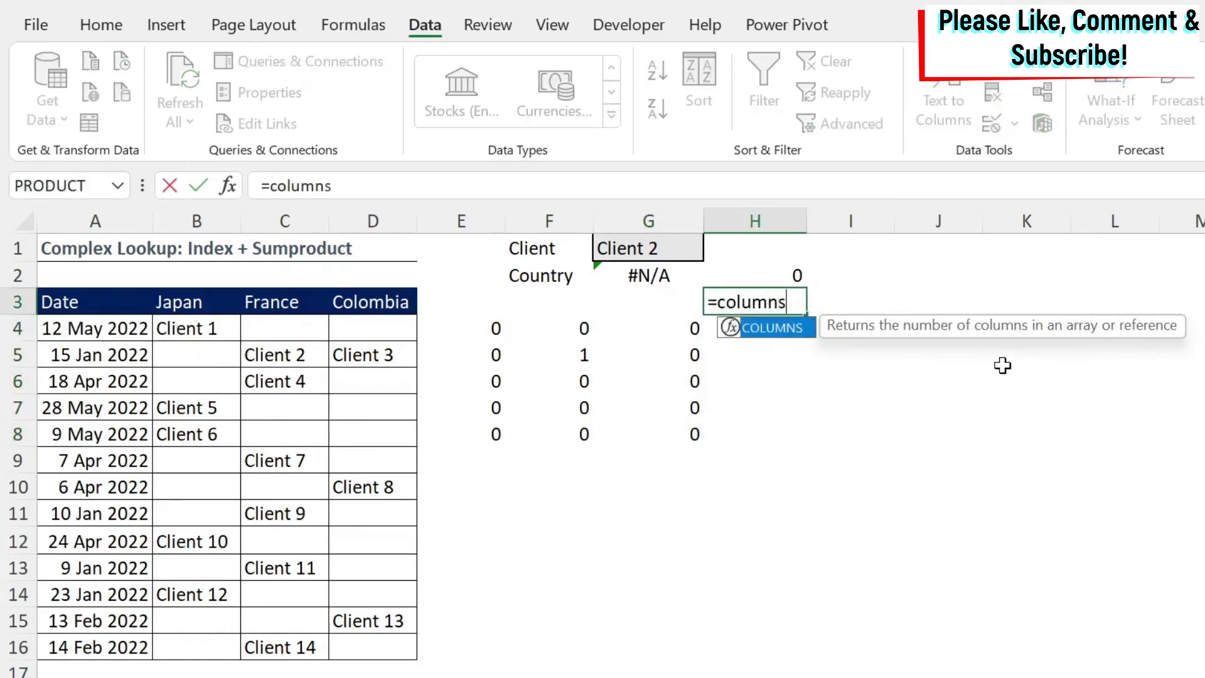
{"action": "type", "text": "column(B3:D3"}
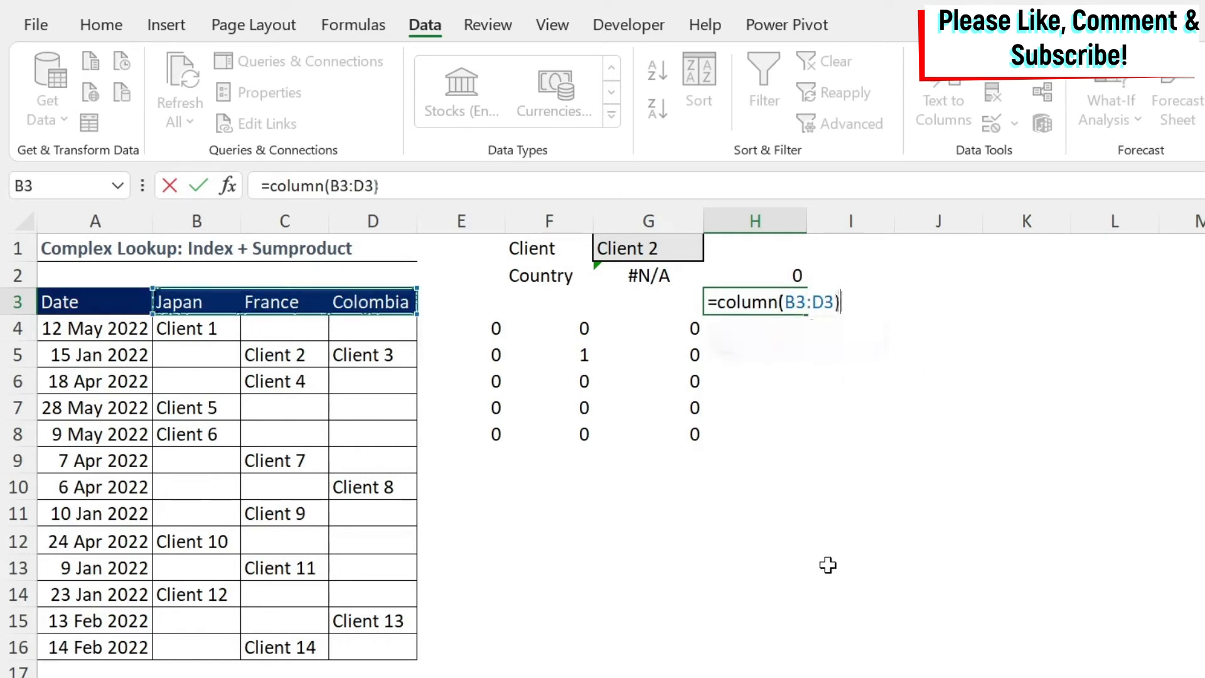
{"action": "key", "text": "Enter"}
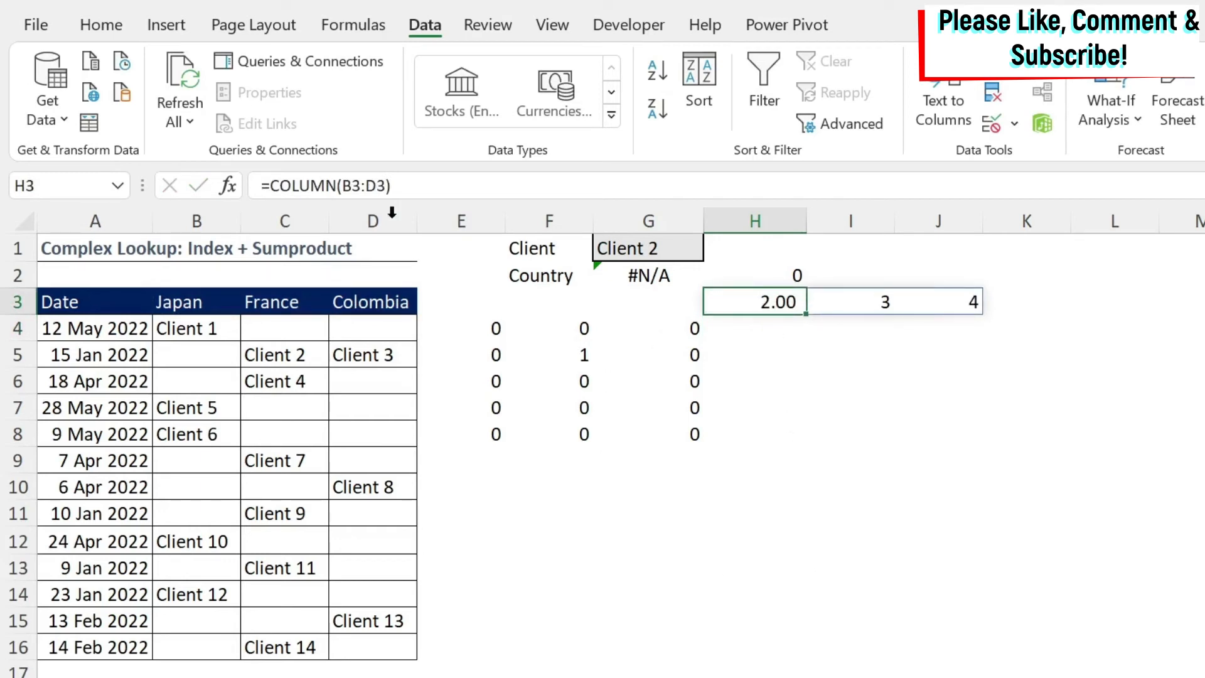
{"action": "double_click", "coordinate": [754, 300]}
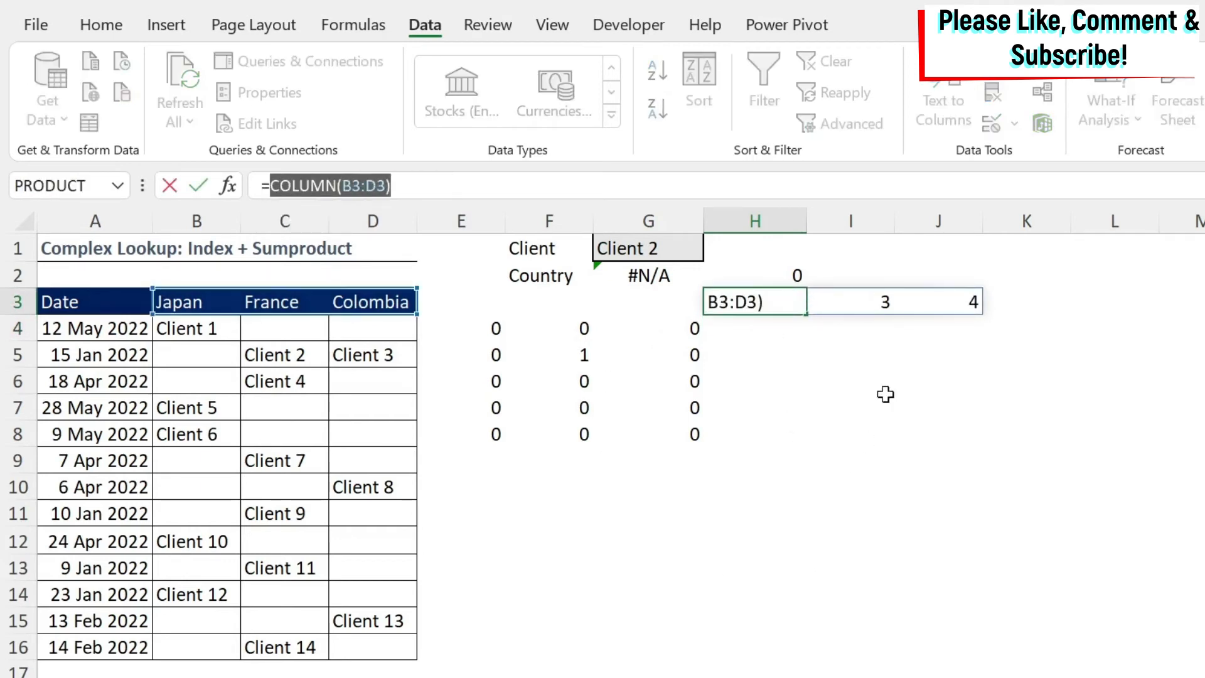
{"action": "mouse_move", "coordinate": [894, 486]}
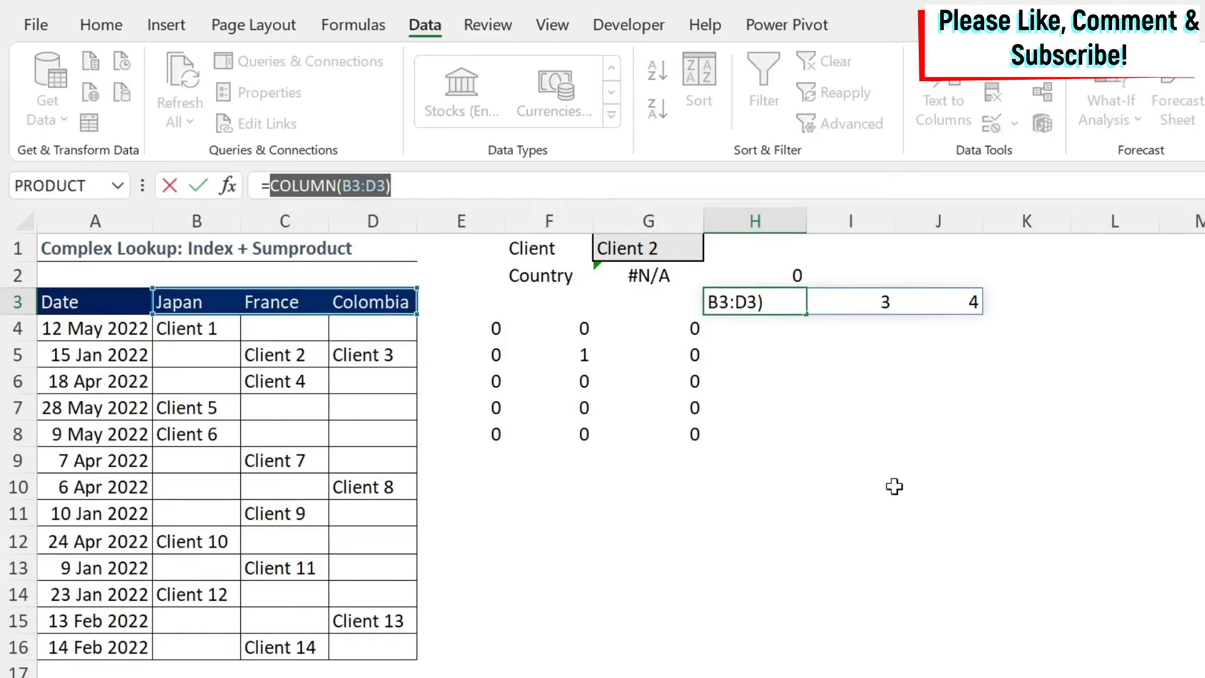
{"action": "key", "text": "F9"}
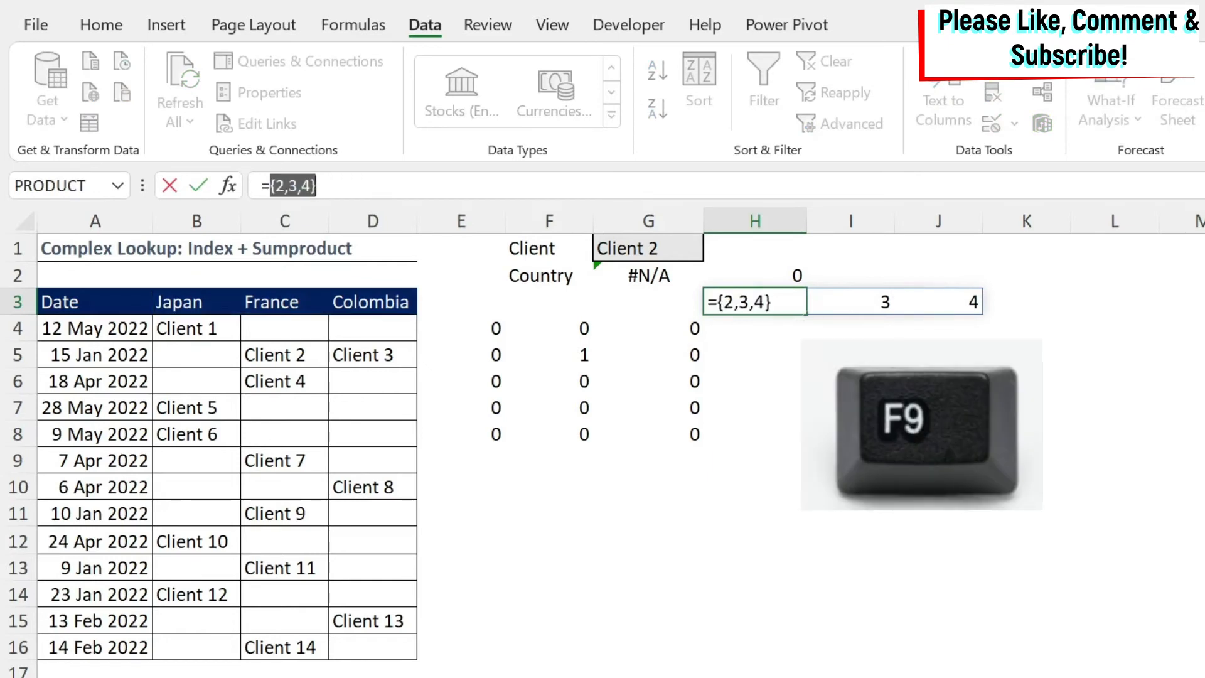
{"action": "left_click", "coordinate": [285, 221]}
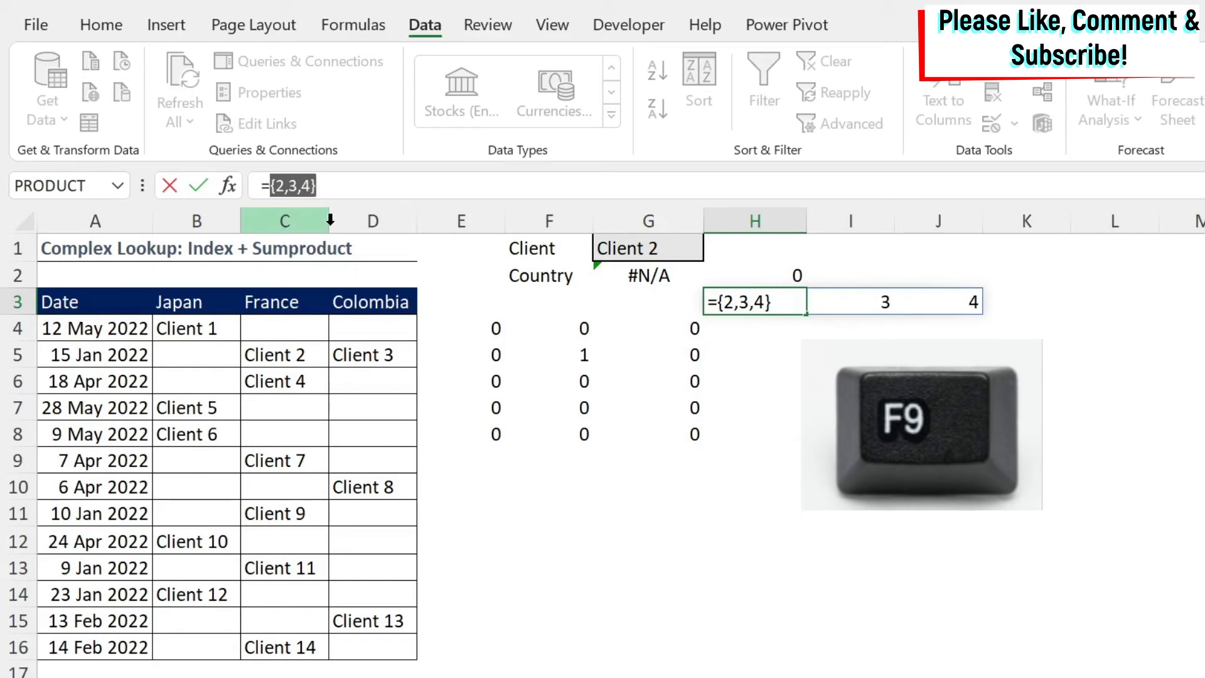
{"action": "key", "text": "Escape"}
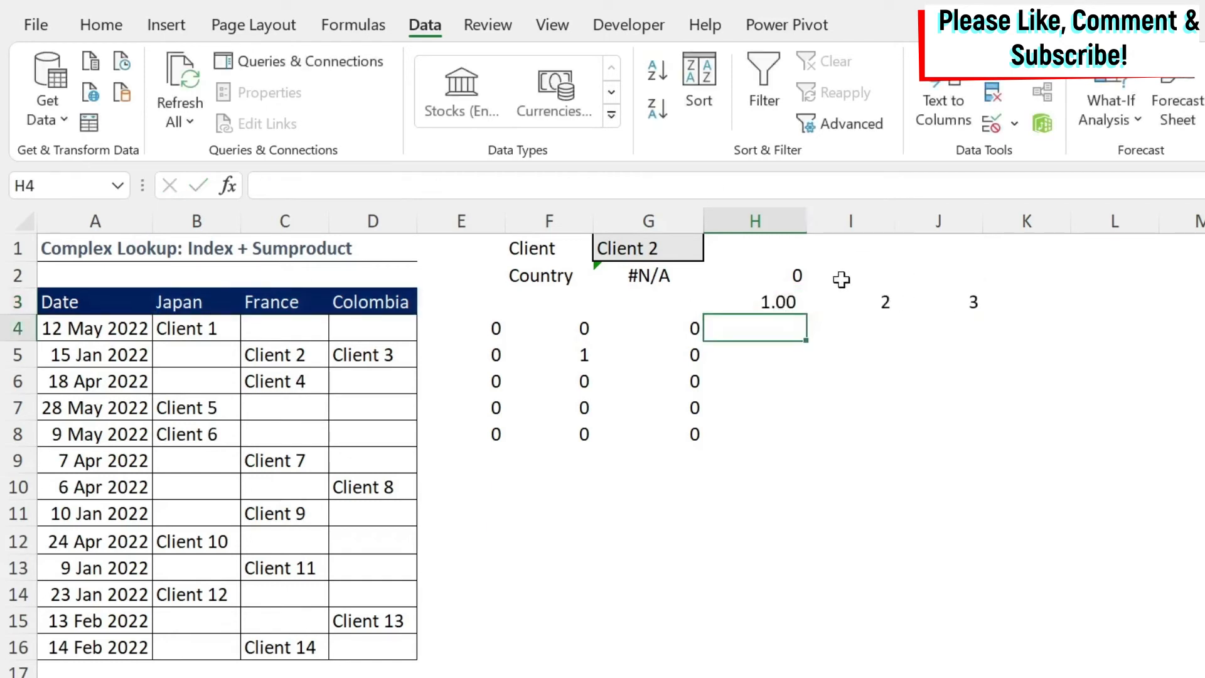
{"action": "mouse_move", "coordinate": [775, 293]}
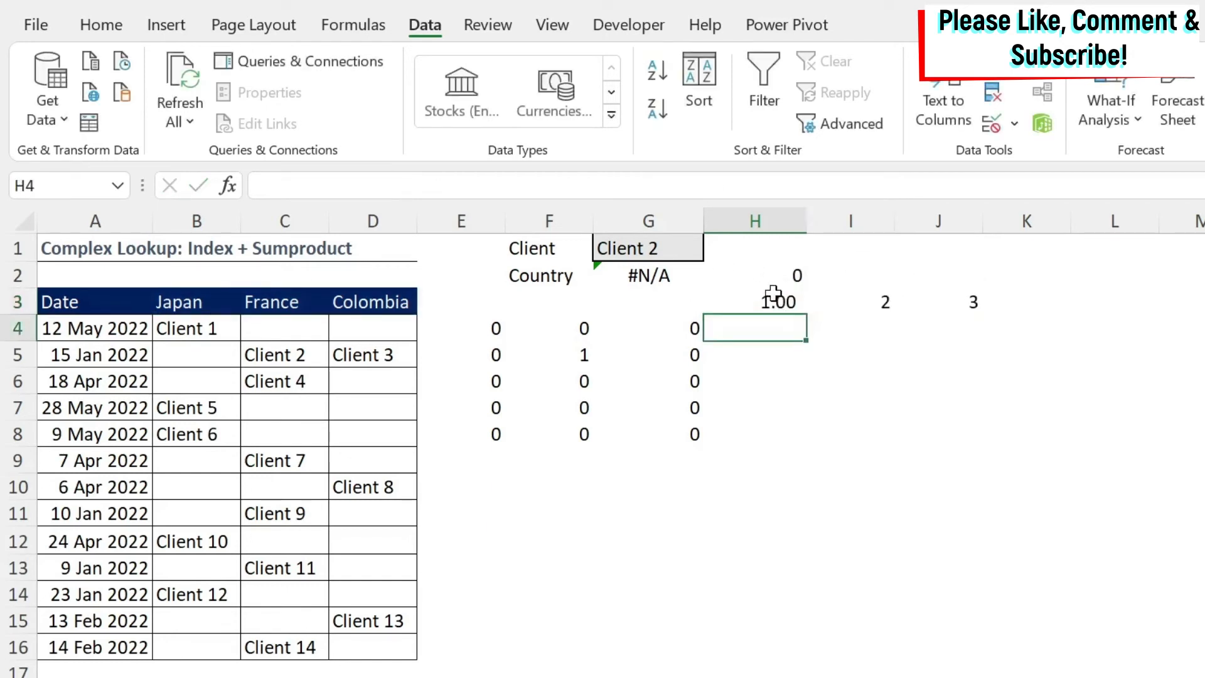
{"action": "mouse_move", "coordinate": [490, 324]}
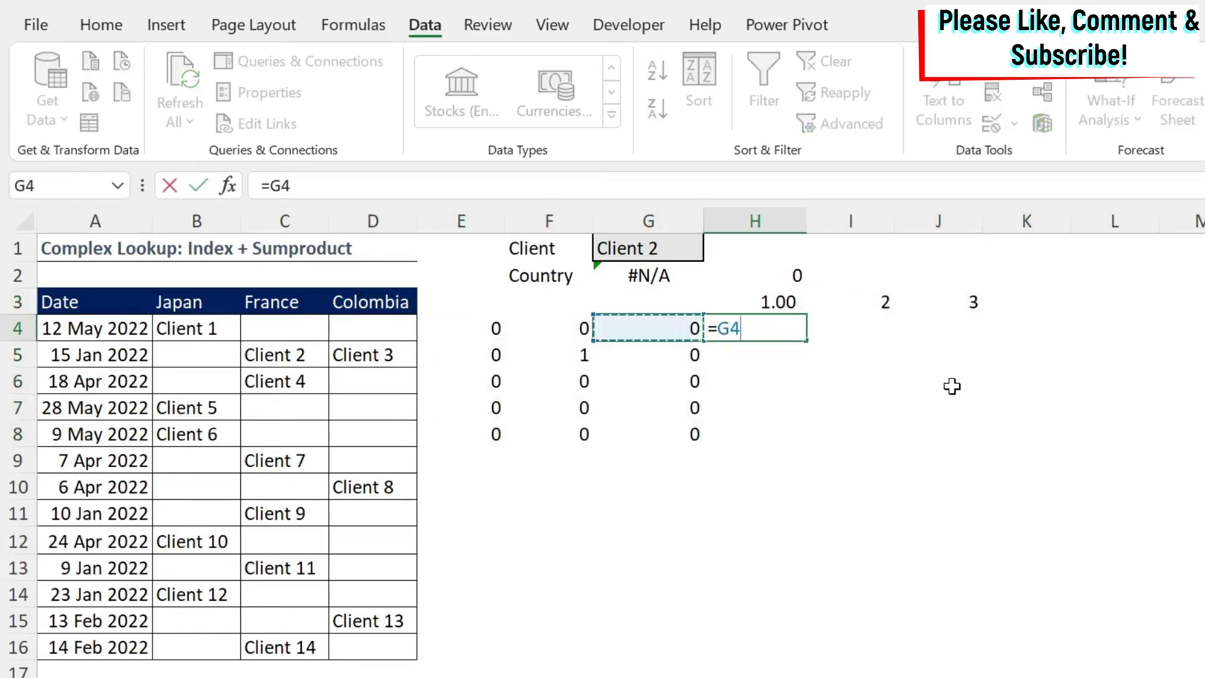
Enter =E4*H$3 in H4 and fill it across H4:J8, giving 2.00 for Client 2.
{"action": "left_click", "coordinate": [459, 328]}
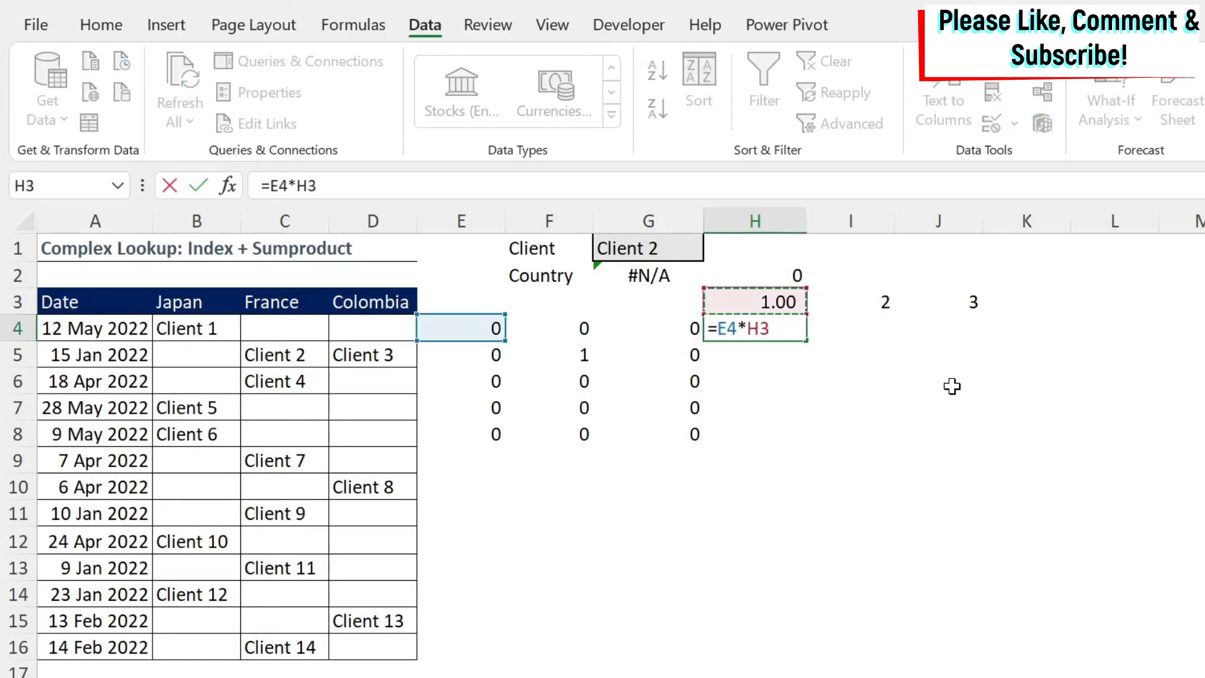
{"action": "key", "text": "f4"}
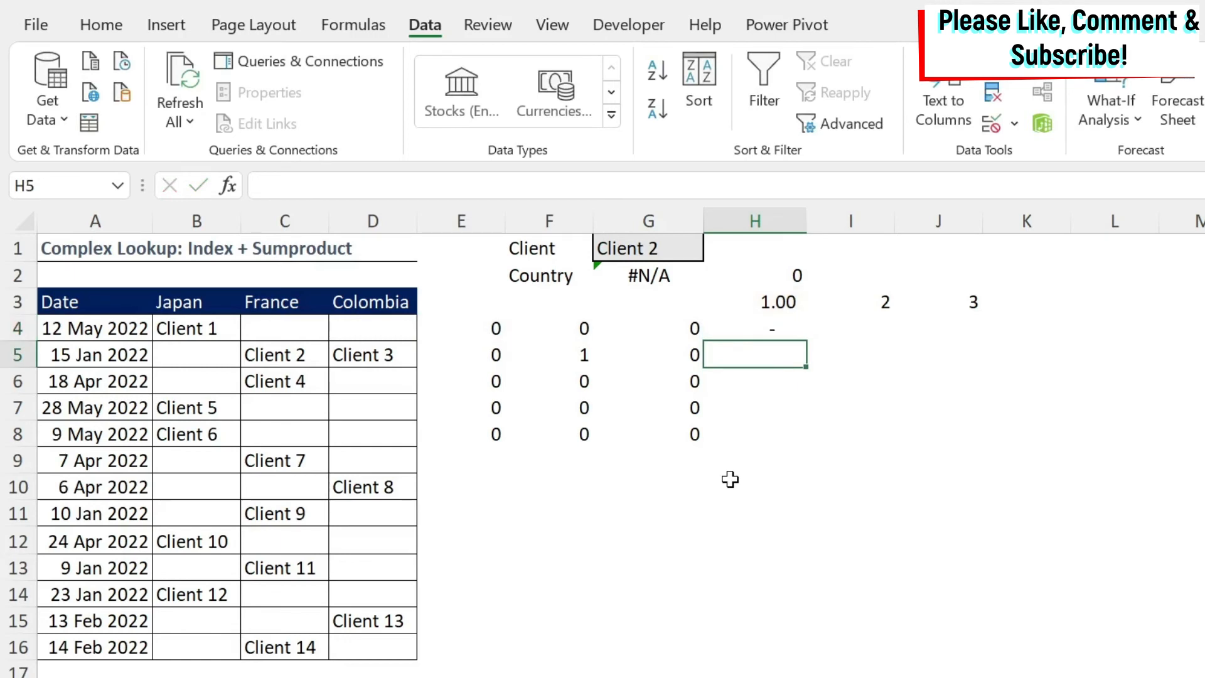
{"action": "left_click", "coordinate": [754, 329]}
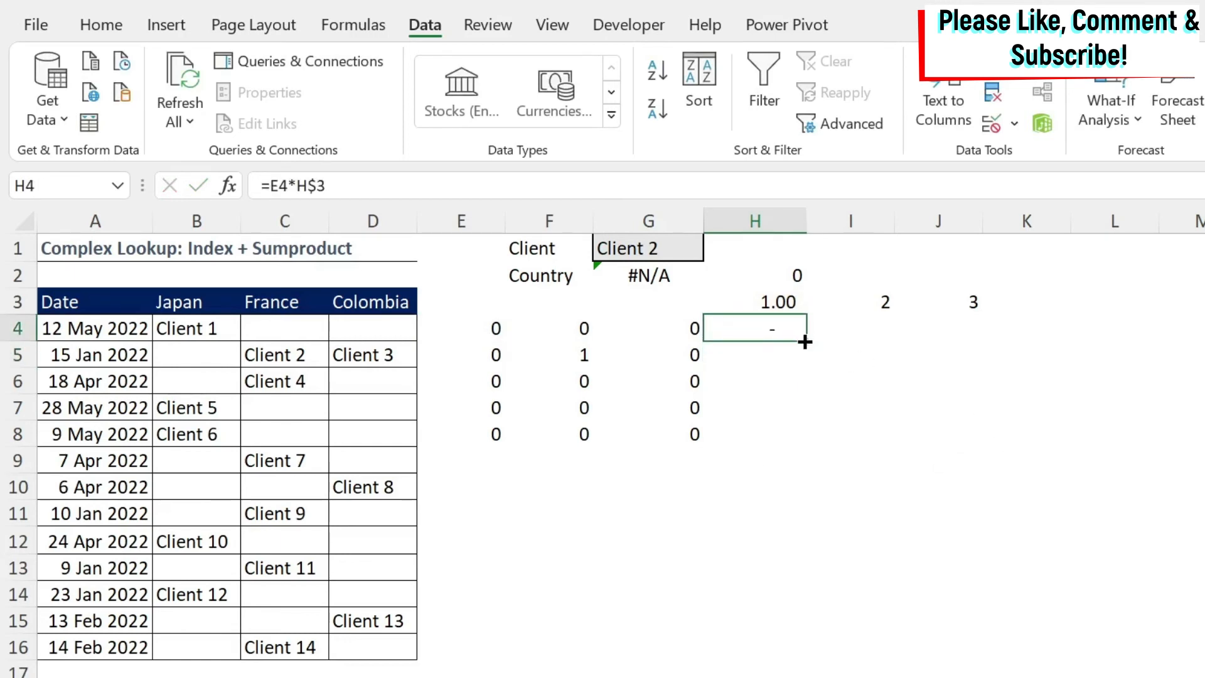
{"action": "left_click_drag", "start_coordinate": [805, 342], "coordinate": [977, 446]}
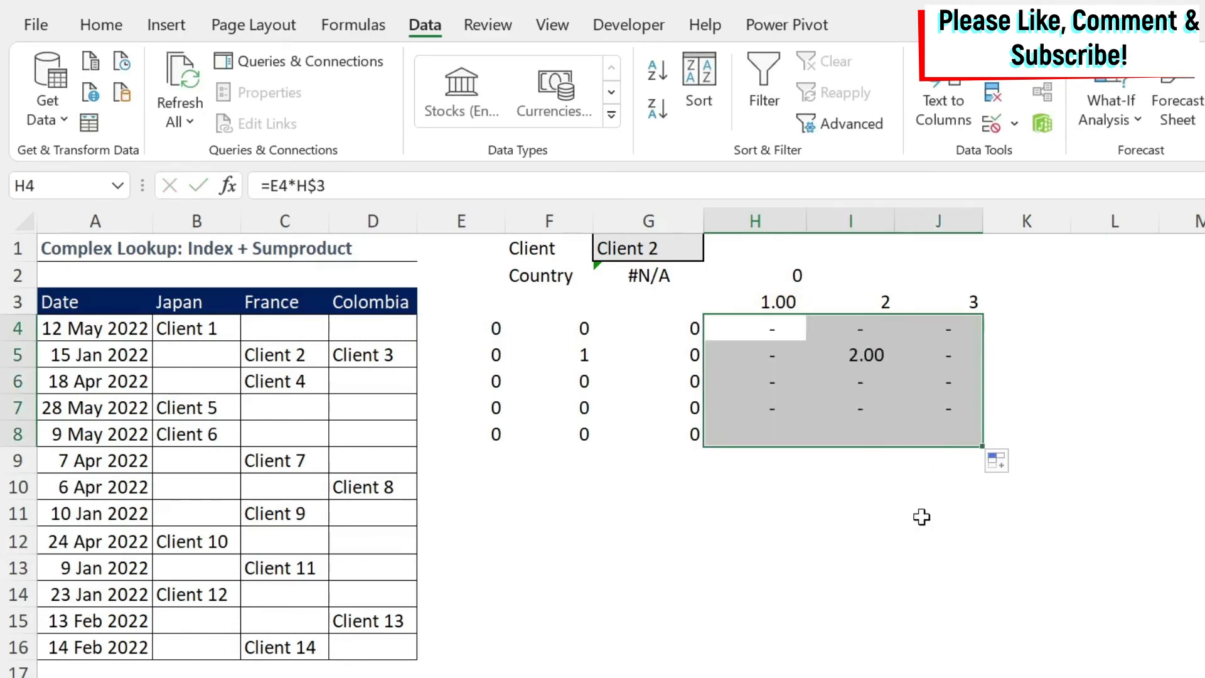
{"action": "mouse_move", "coordinate": [892, 369]}
{"action": "type", "text": "=SUMPRODUCT((B4:D8=G1"}
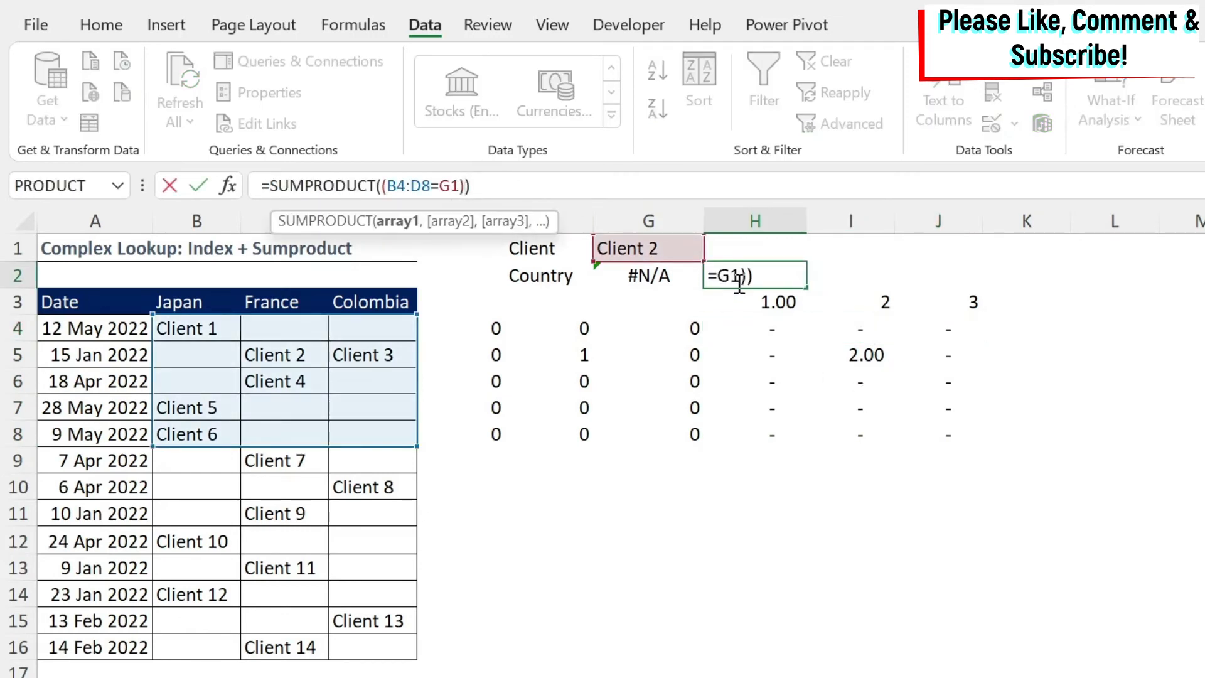
Enter =SUMPRODUCT((B4:D8=G1)*(COLUMN(B3:D3)-1)) in H2, returning 2, and copy it.
{"action": "type", "text": "*column(B3:D3"}
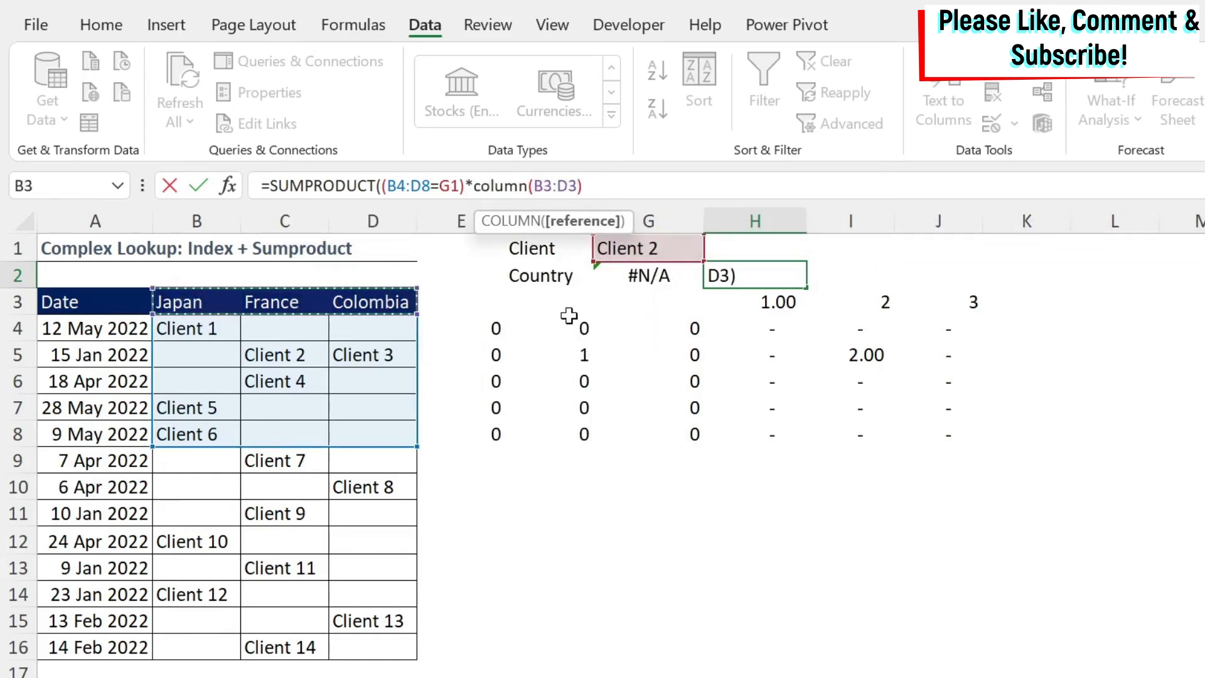
{"action": "type", "text": "-1)"}
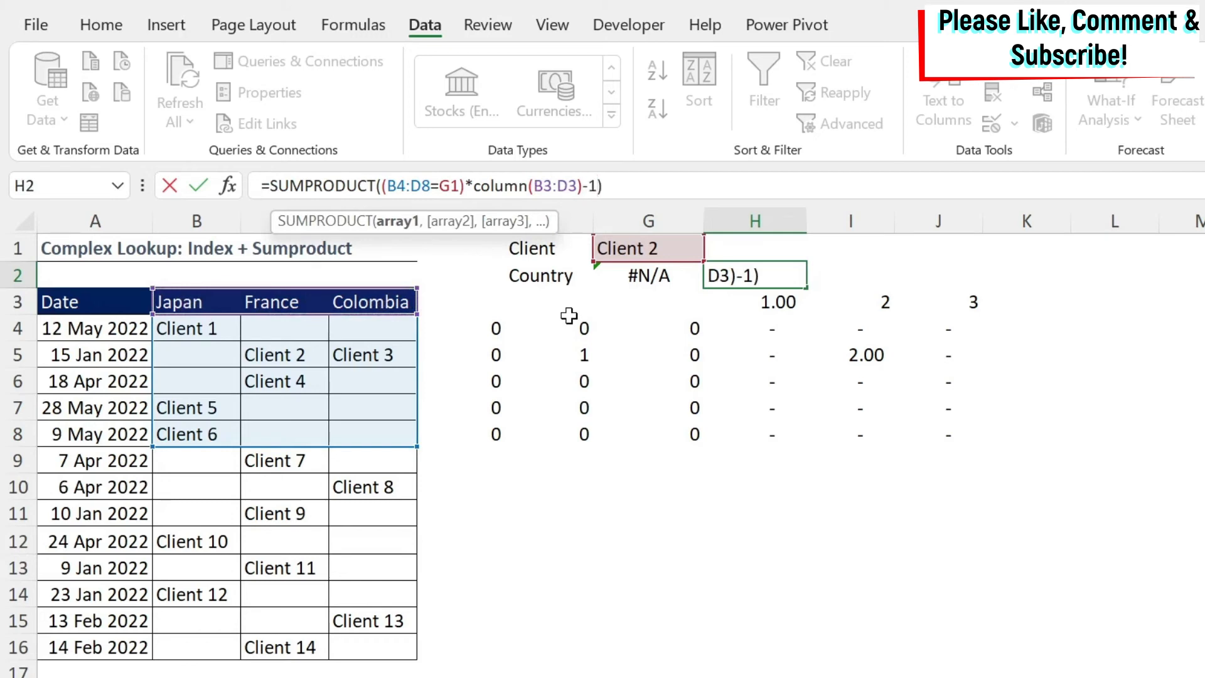
{"action": "type", "text": ")"}
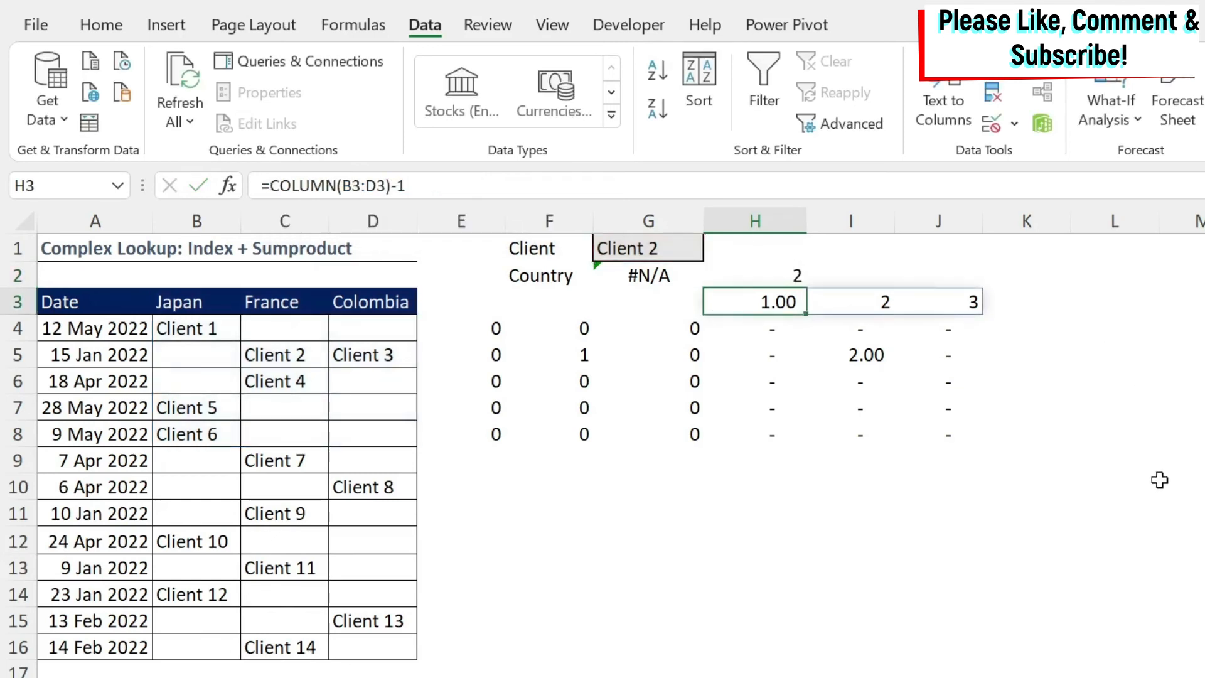
{"action": "left_click", "coordinate": [754, 275]}
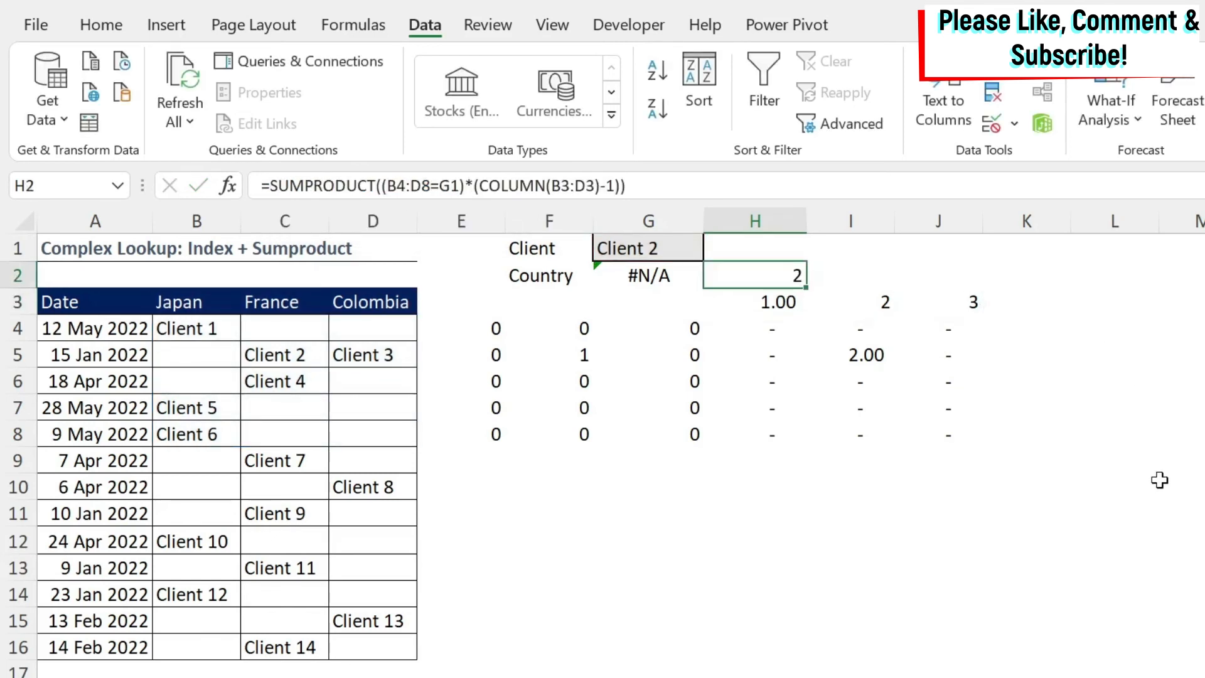
{"action": "mouse_move", "coordinate": [276, 185]}
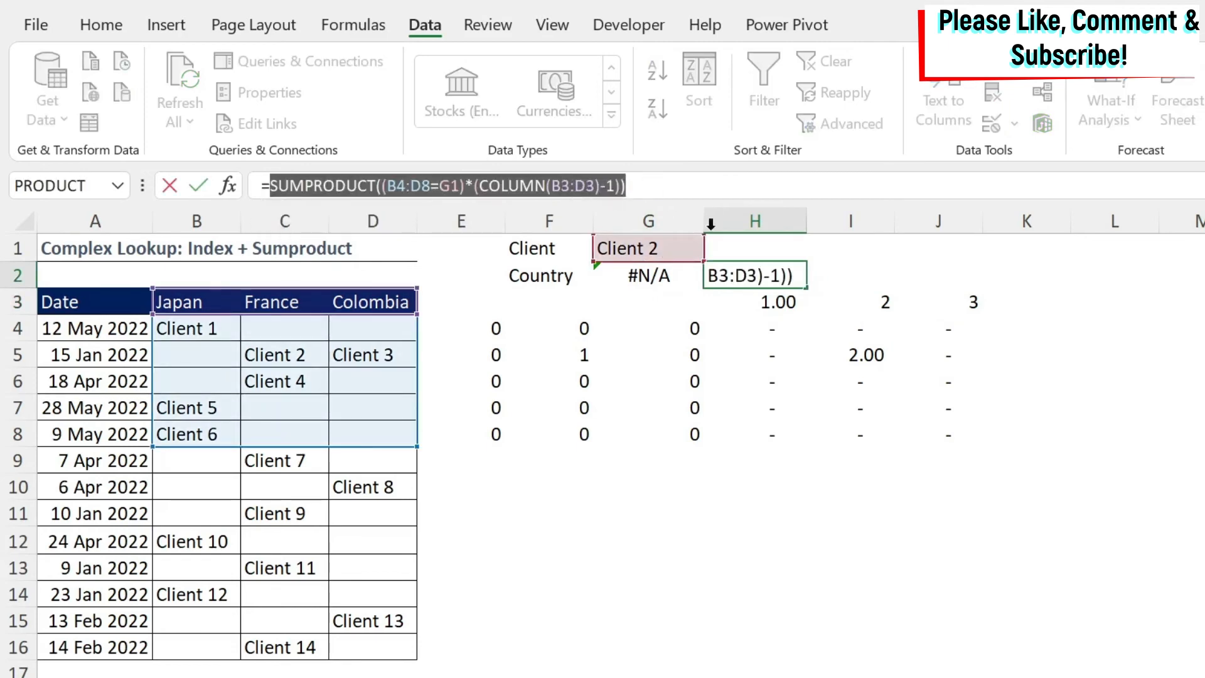
{"action": "key", "text": "ctrl+c"}
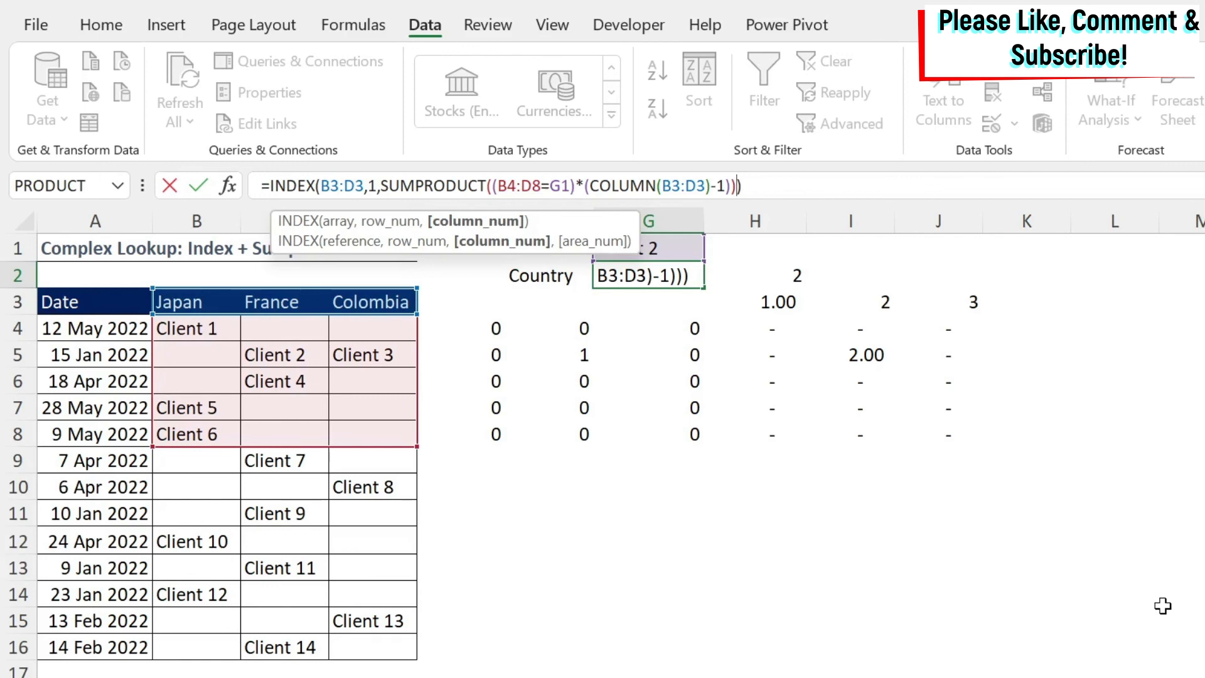
Commit =INDEX(B3:D3,1,SUMPRODUCT(...)) in G2, returning France for Client 2.
{"action": "key", "text": "Enter"}
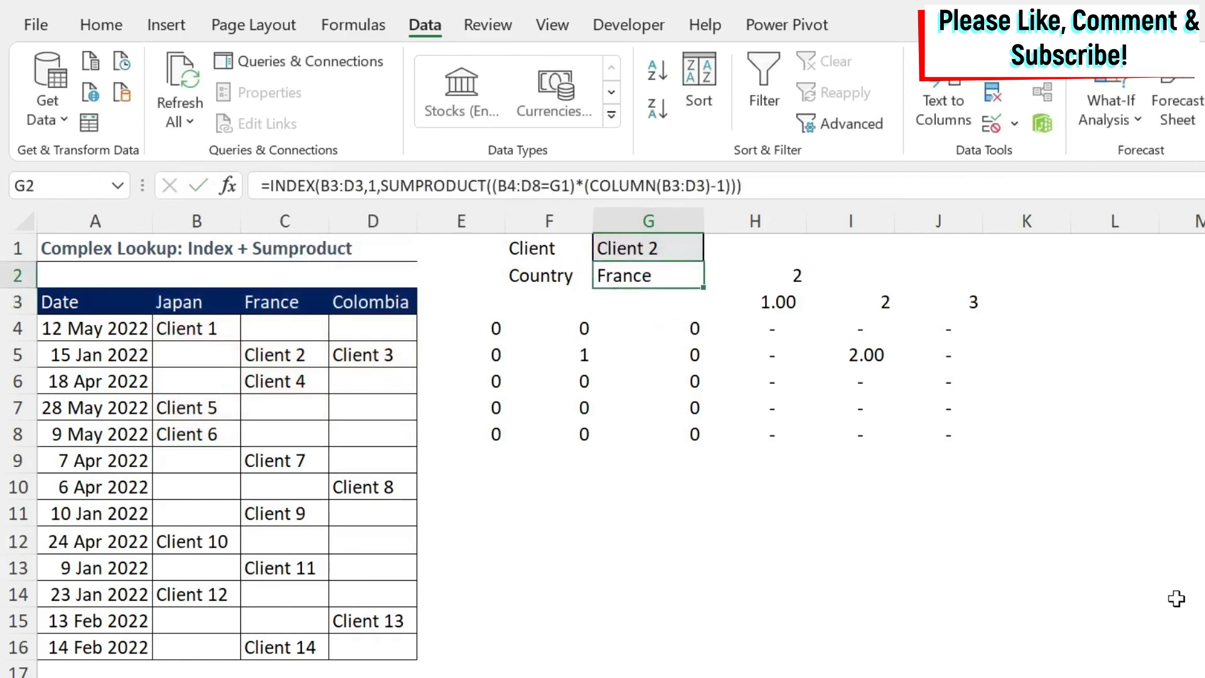
{"action": "mouse_move", "coordinate": [666, 238]}
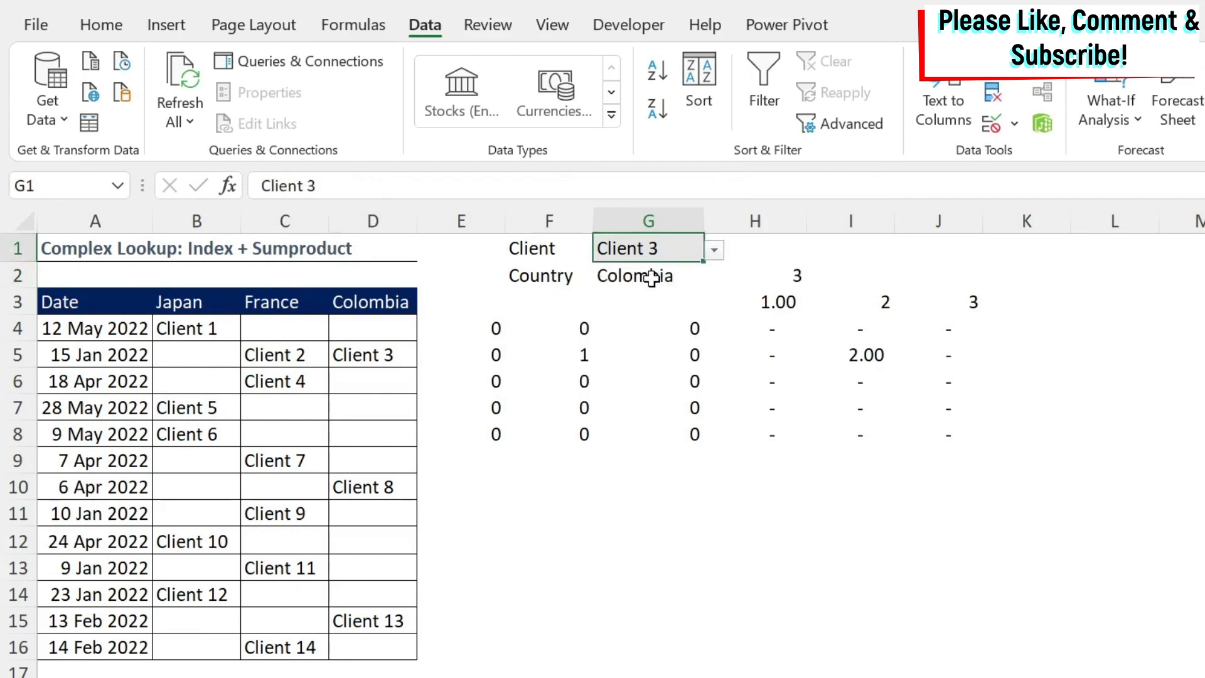
Expand the G2 lookup's client range from B4:D8 to B4:D16, returning Colombia for Client 3.
{"action": "left_click", "coordinate": [648, 275]}
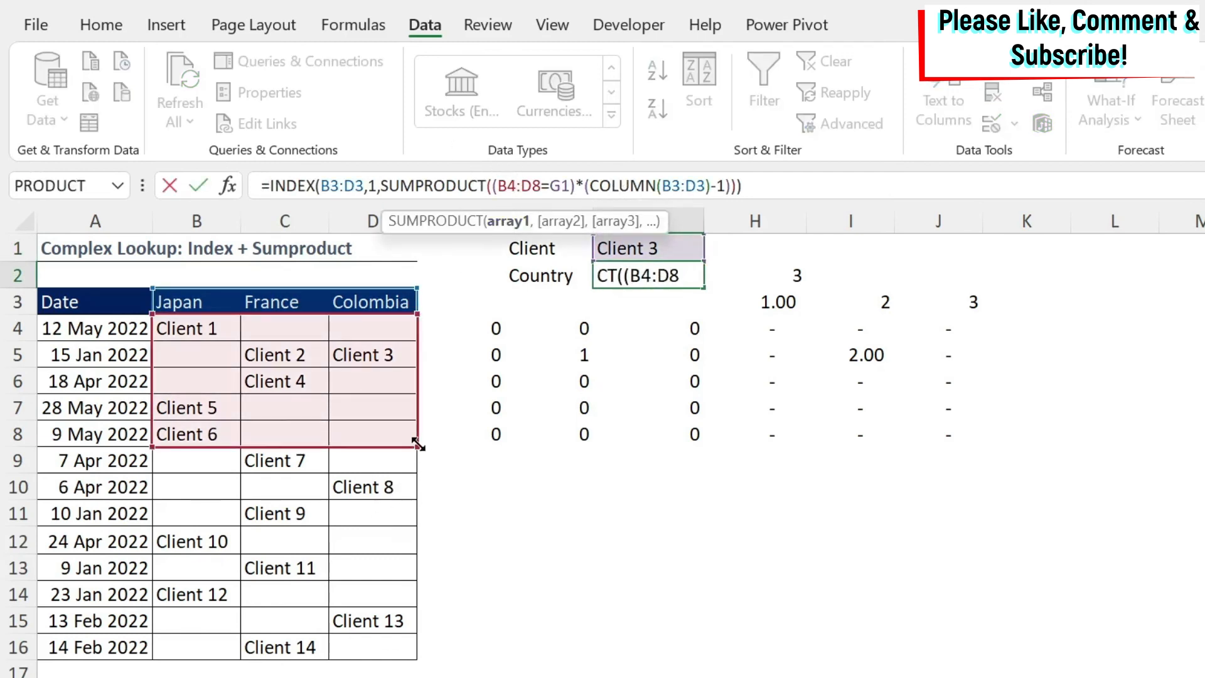
{"action": "left_click_drag", "start_coordinate": [420, 445], "coordinate": [420, 657]}
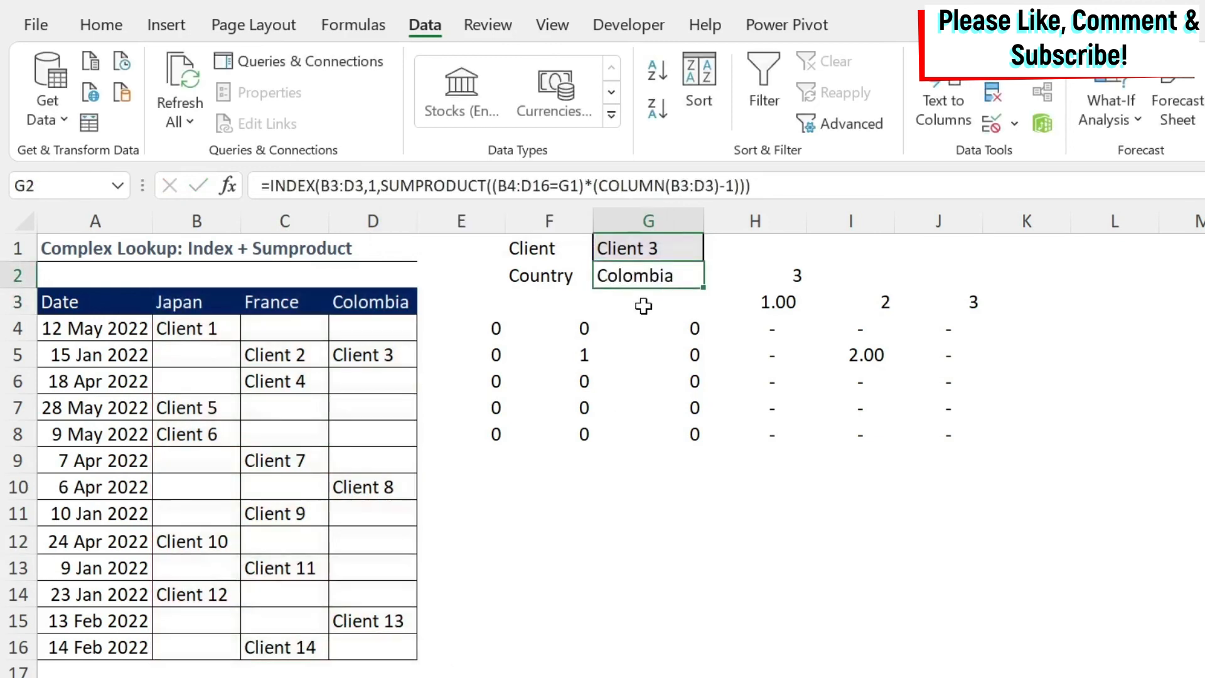
Choose Client 12 in G1 and confirm G2 returns Japan.
{"action": "left_click", "coordinate": [713, 247]}
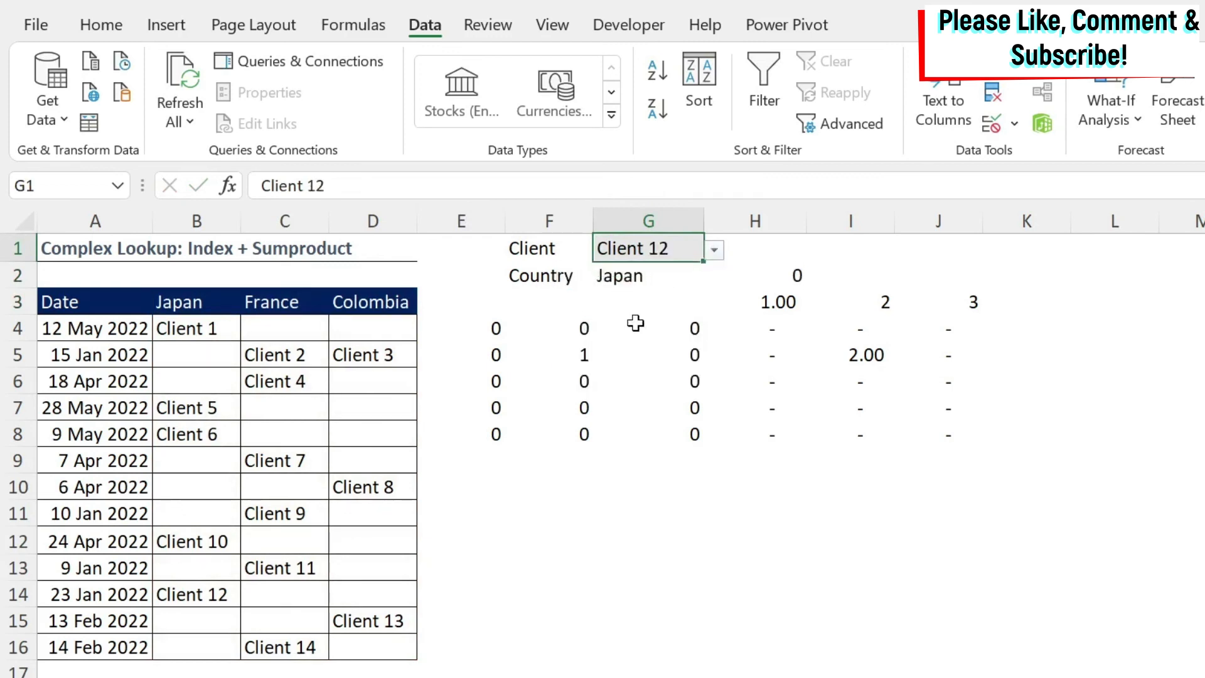
{"action": "mouse_move", "coordinate": [746, 550]}
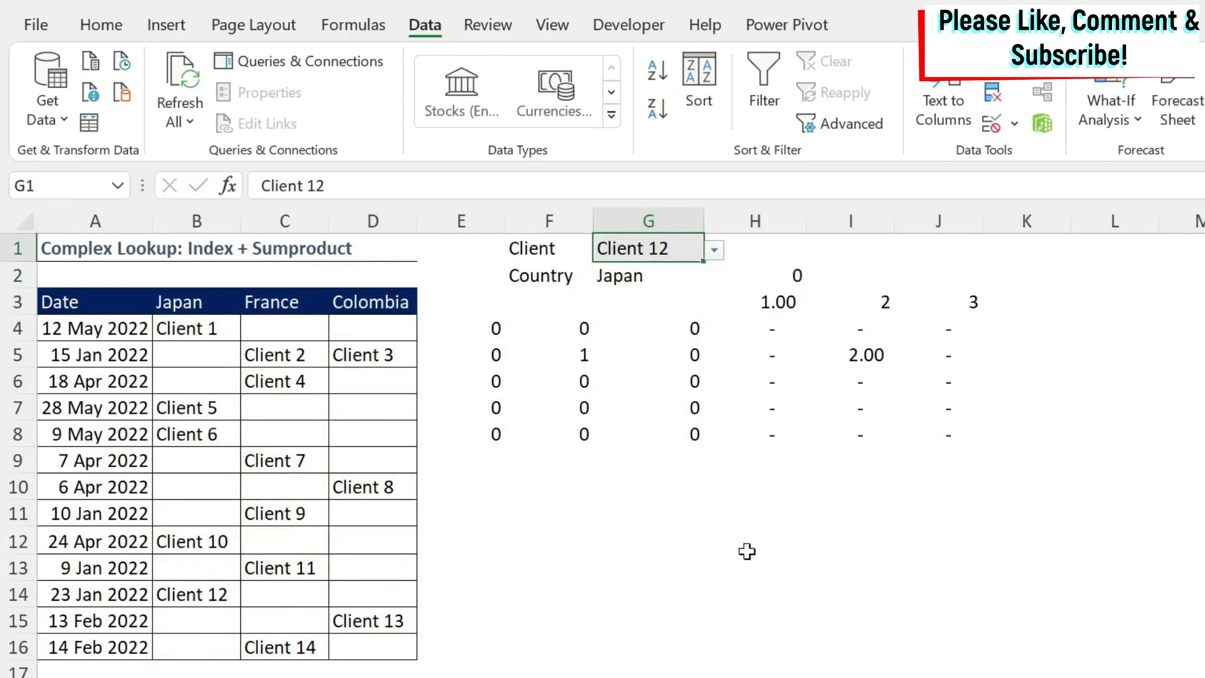
{"action": "left_click", "coordinate": [648, 275]}
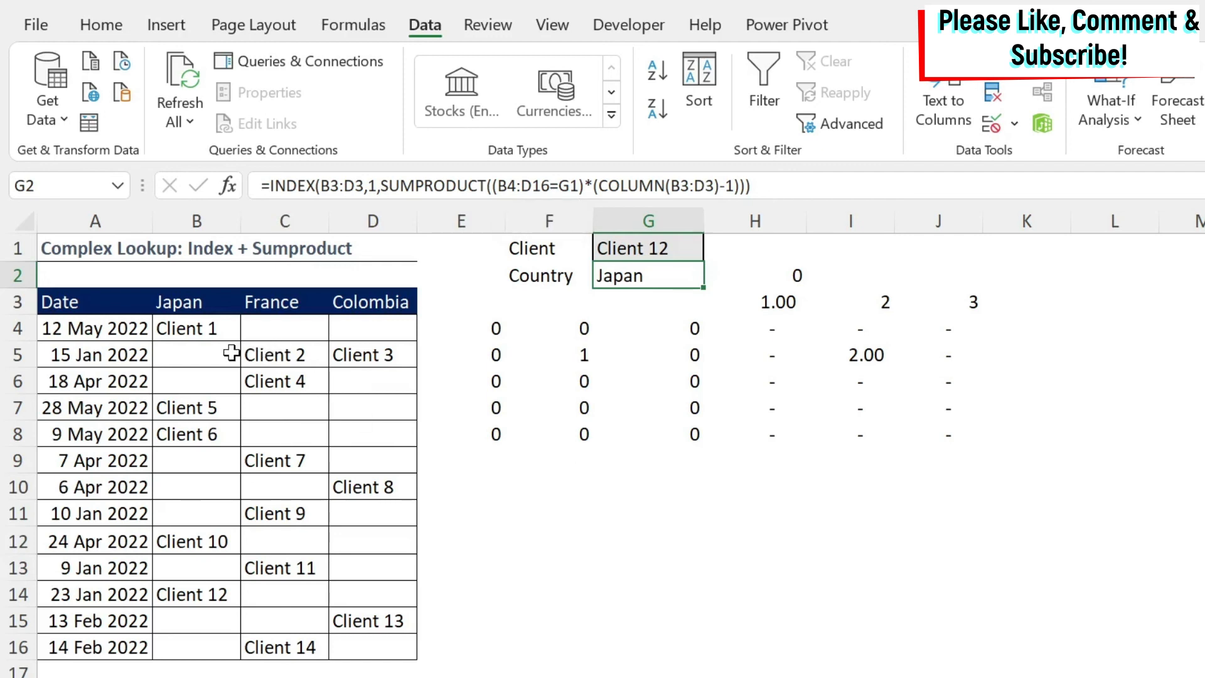
{"action": "mouse_move", "coordinate": [636, 556]}
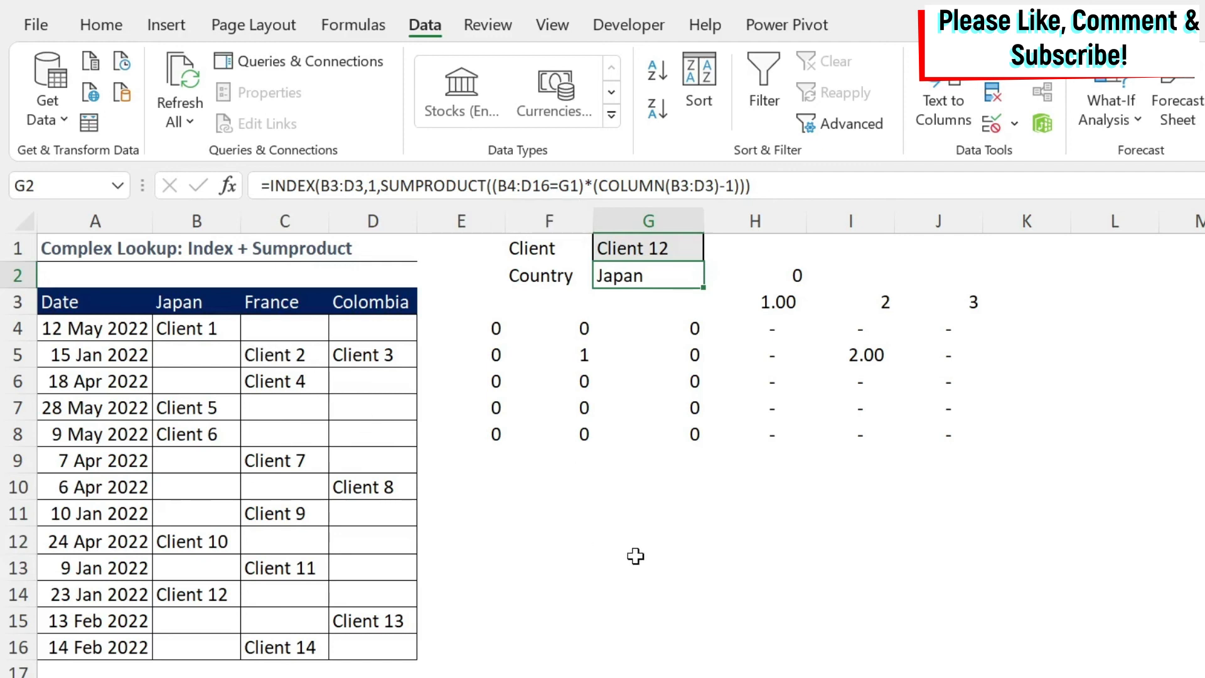